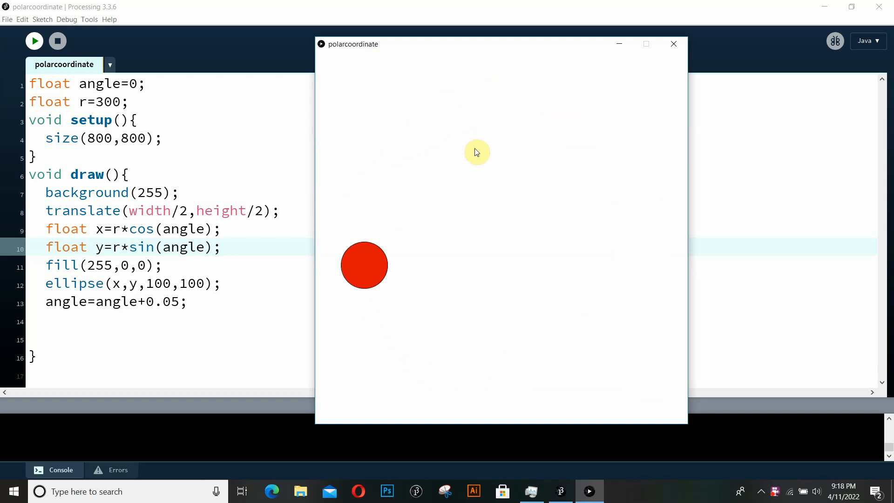
pyautogui.moveTo(441, 41)
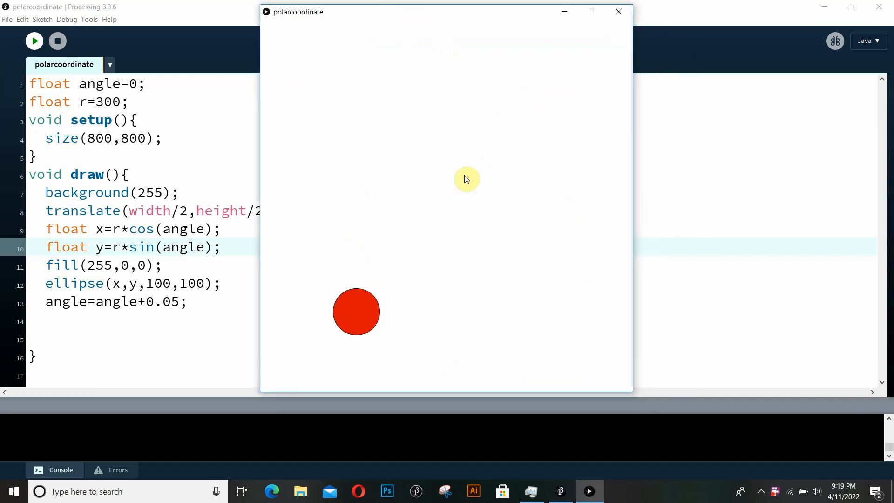
pyautogui.moveTo(341, 289)
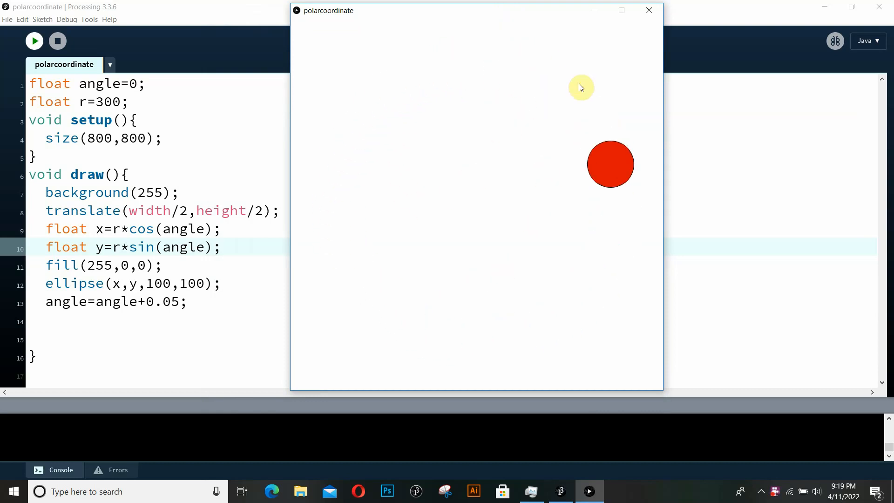
pyautogui.moveTo(648, 10)
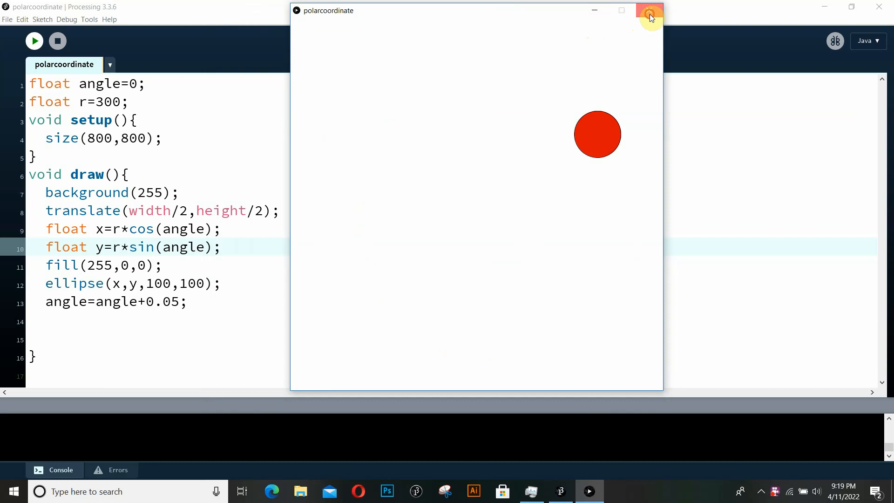
# Close the running sketch and highlight the angle variable in the x formula.
pyautogui.click(650, 10)
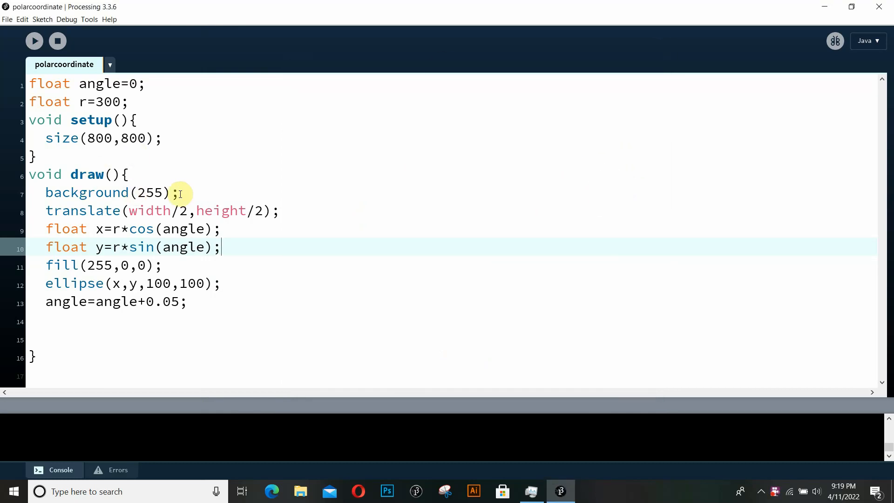
pyautogui.moveTo(189, 153)
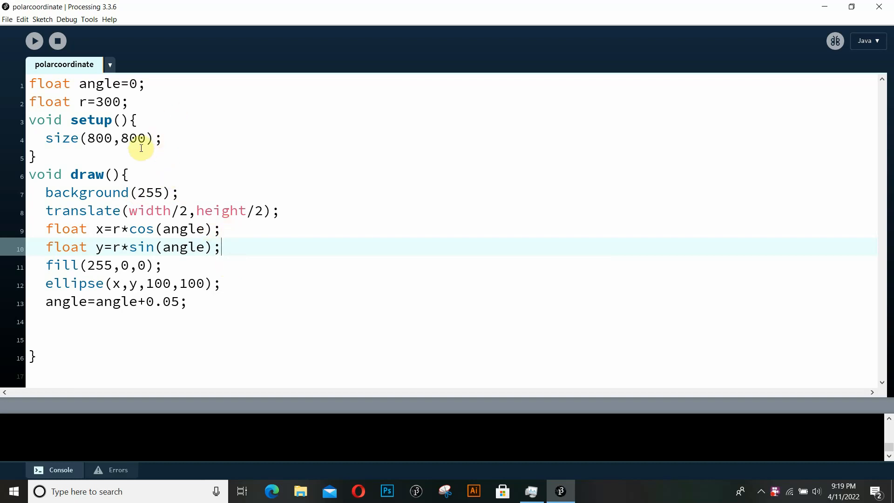
pyautogui.click(85, 102)
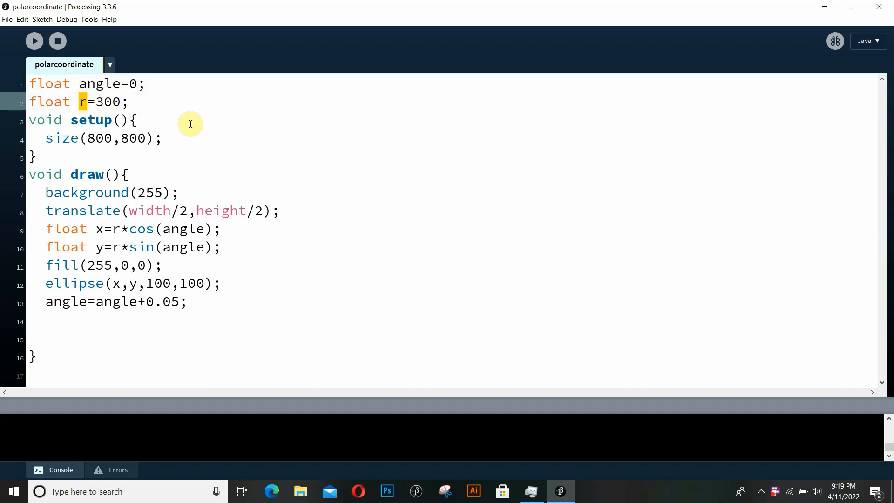
pyautogui.moveTo(156, 212)
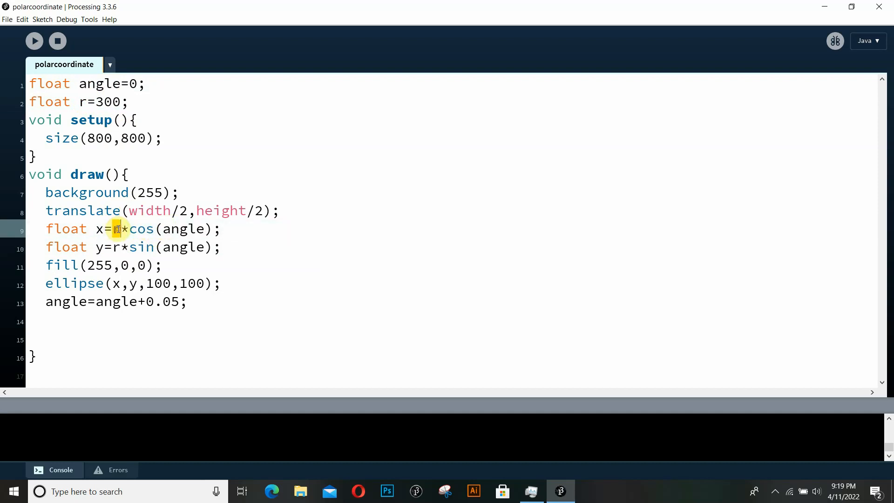
pyautogui.doubleClick(183, 229)
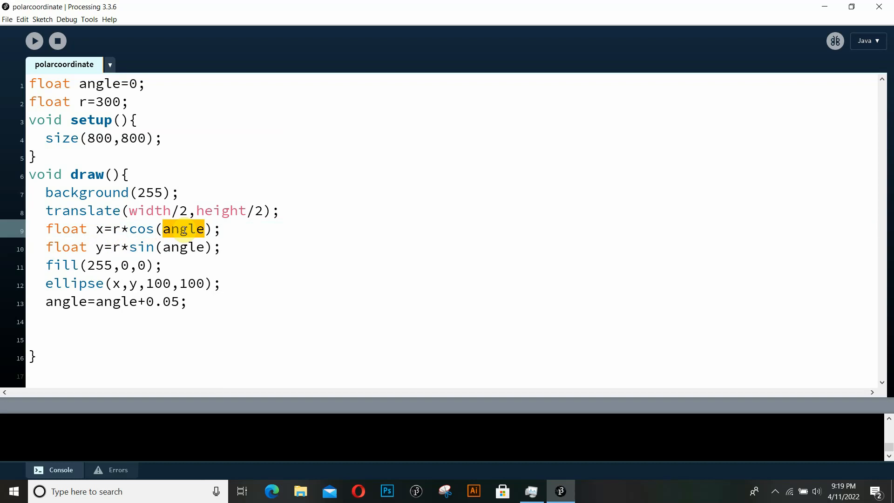
pyautogui.moveTo(106, 233)
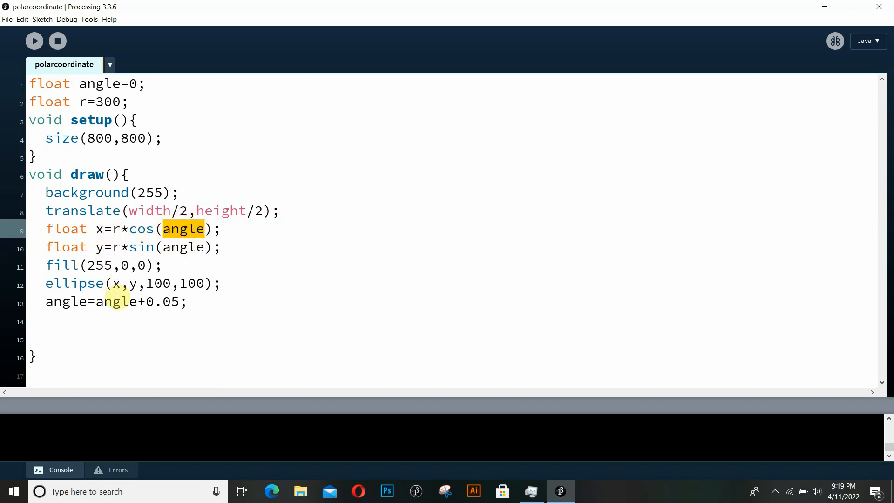
pyautogui.moveTo(134, 283)
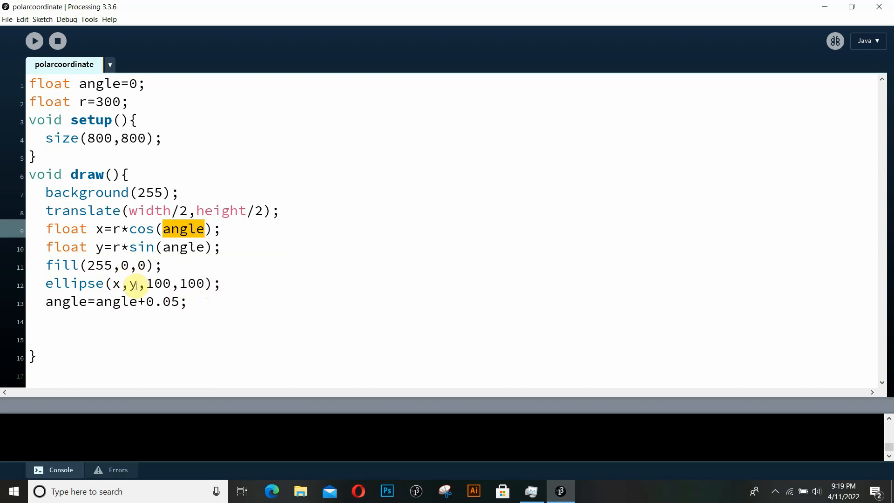
pyautogui.moveTo(195, 15)
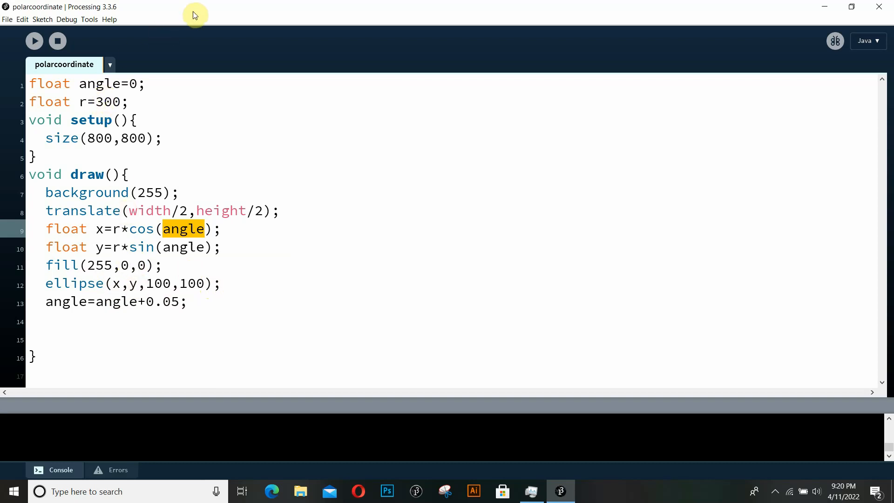
pyautogui.moveTo(76, 64)
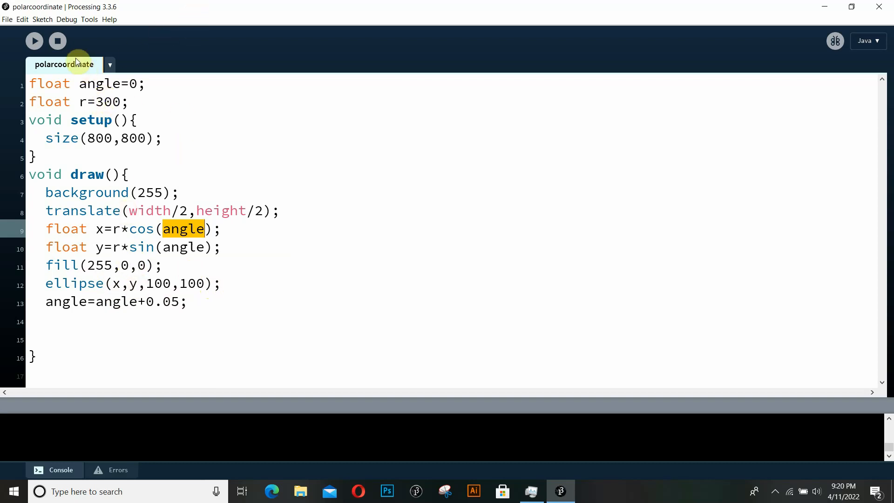
pyautogui.click(33, 40)
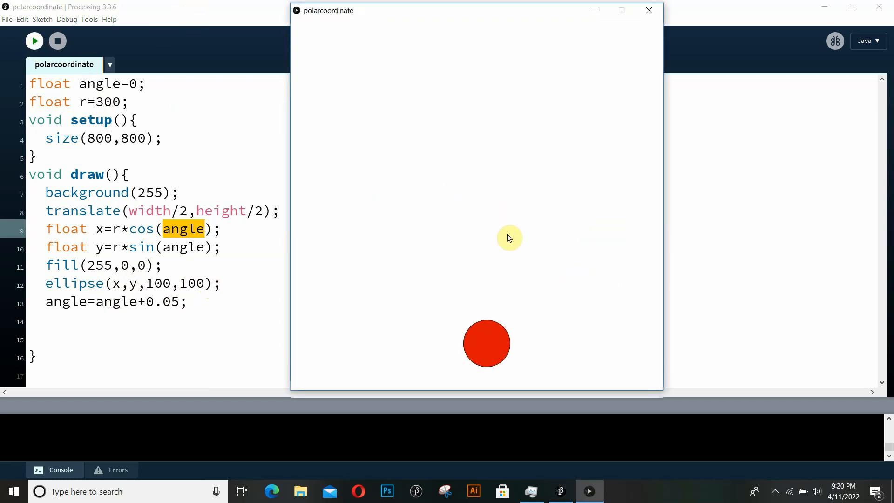
pyautogui.moveTo(438, 136)
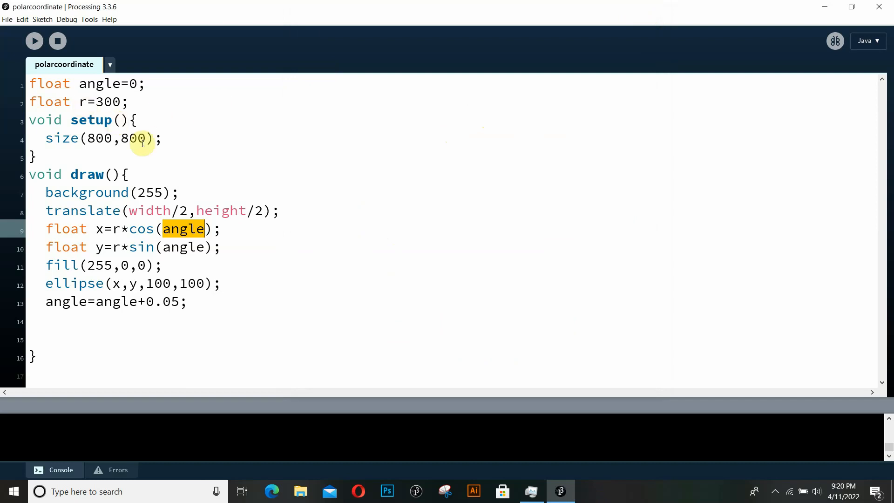
# Start a new blank sketch and write void setup(){ size(800,800); }.
pyautogui.click(7, 19)
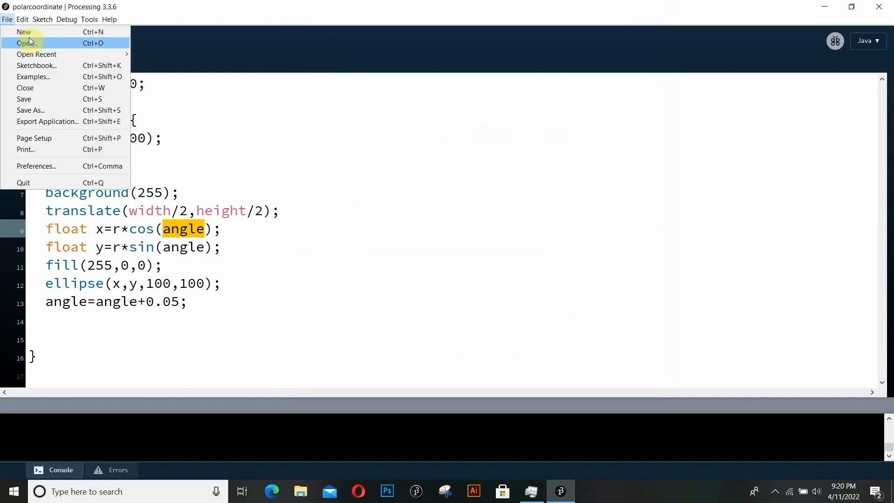
pyautogui.click(24, 31)
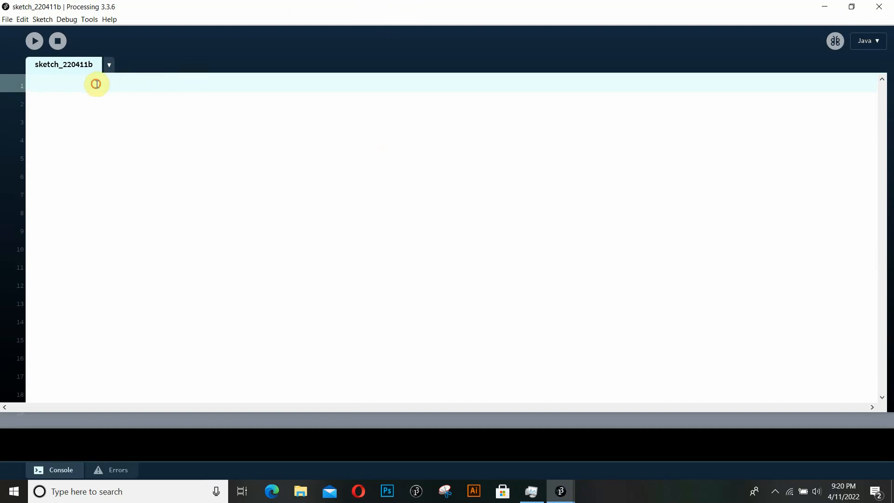
pyautogui.write('void')
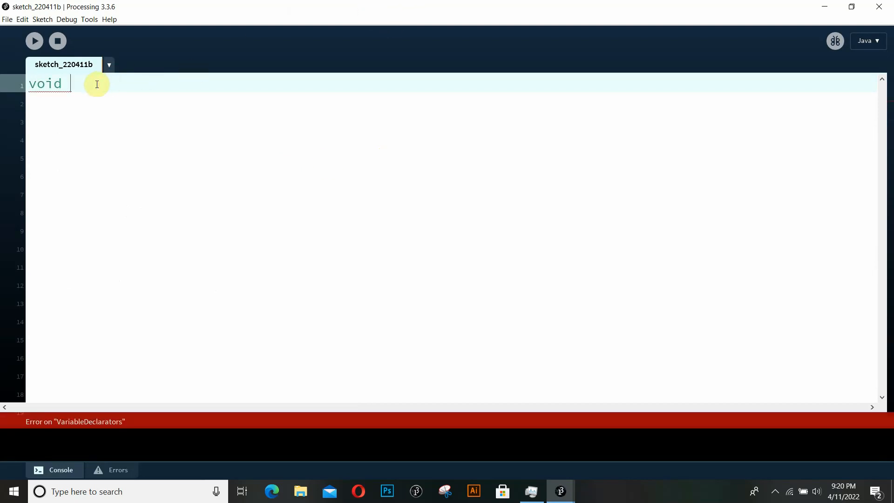
pyautogui.write('seu')
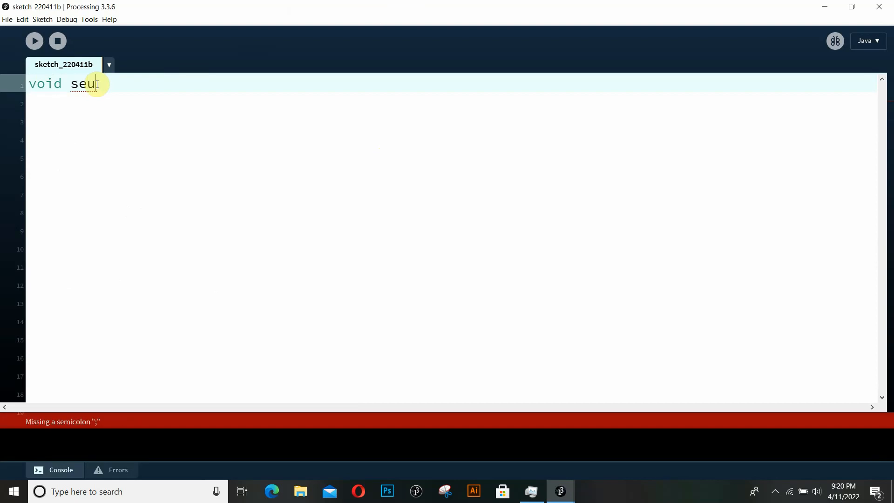
pyautogui.write('tup()')
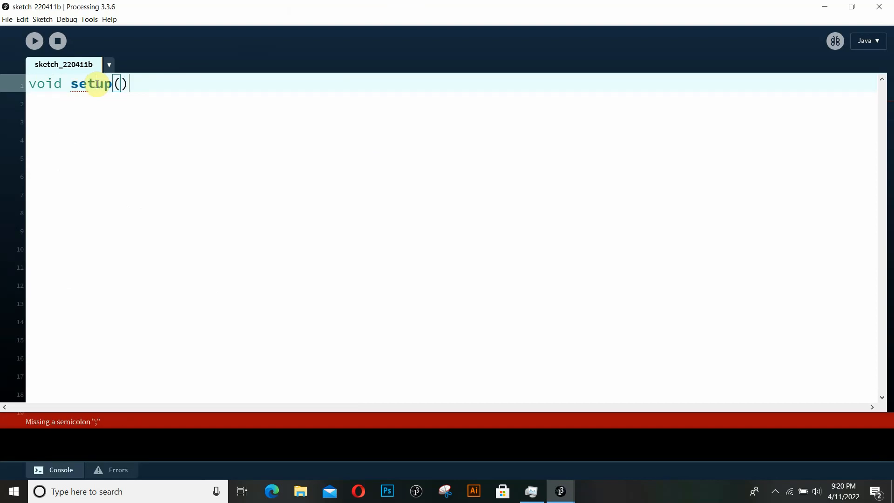
pyautogui.write('{')
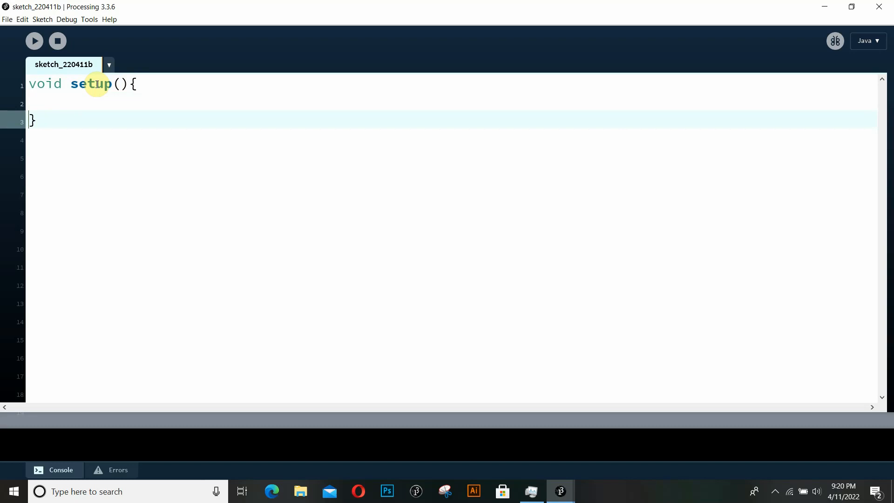
pyautogui.write('si')
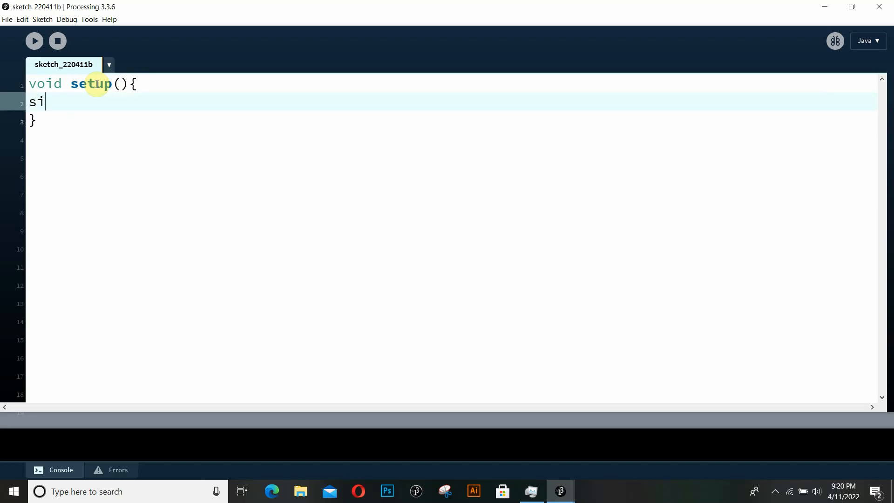
pyautogui.write('ze();')
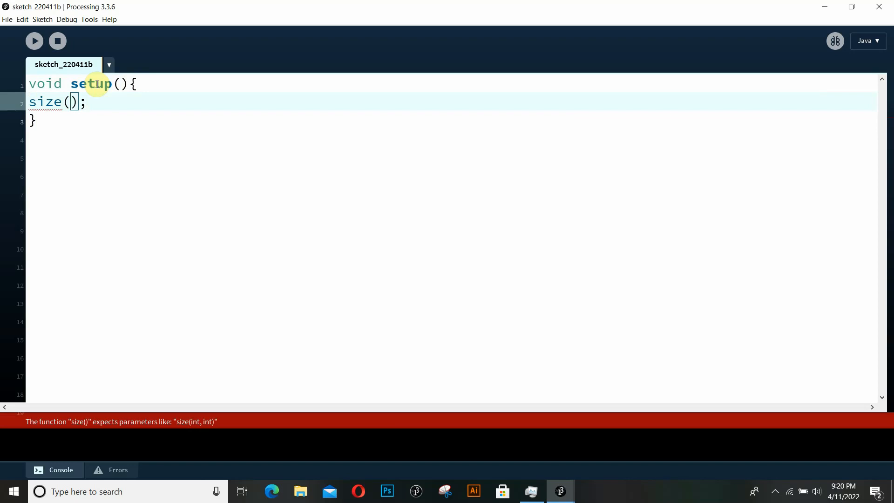
pyautogui.write('800,800')
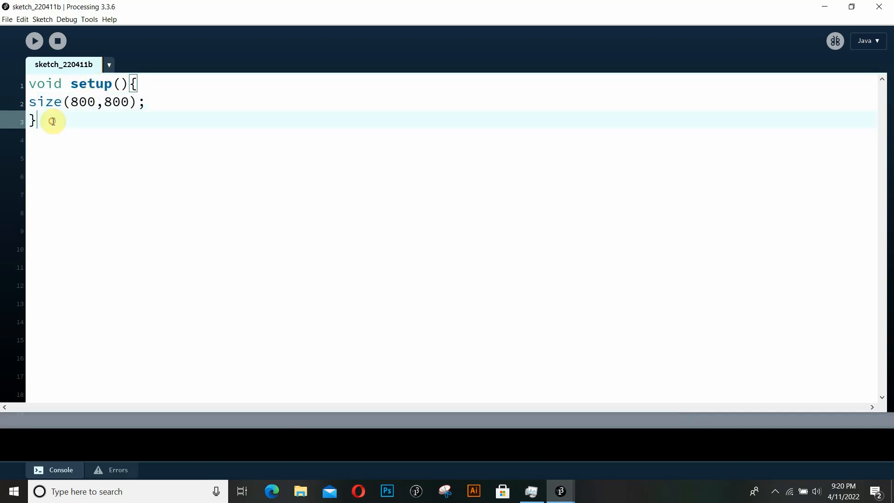
# Add an empty void draw(){ } function and return to the start of the code.
pyautogui.write('void draw')
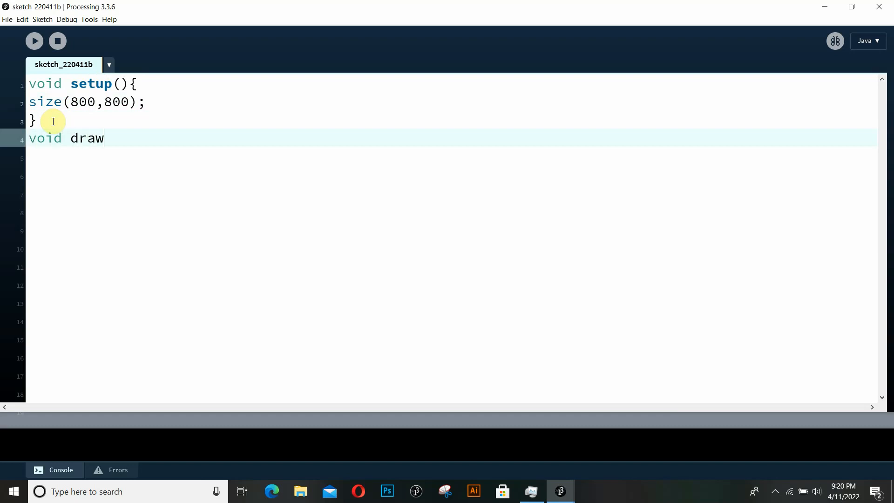
pyautogui.write('(){')
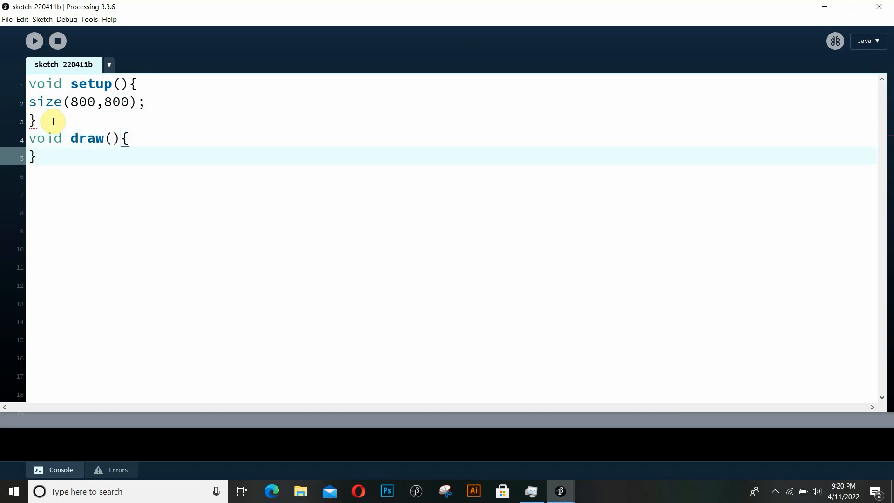
pyautogui.click(32, 84)
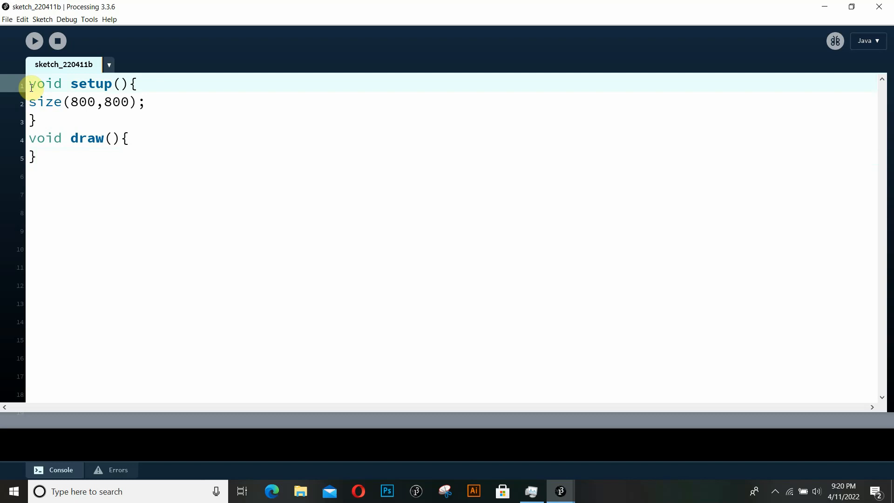
# Declare globals float r=300; and float angle=0; above setup.
pyautogui.press('Return')
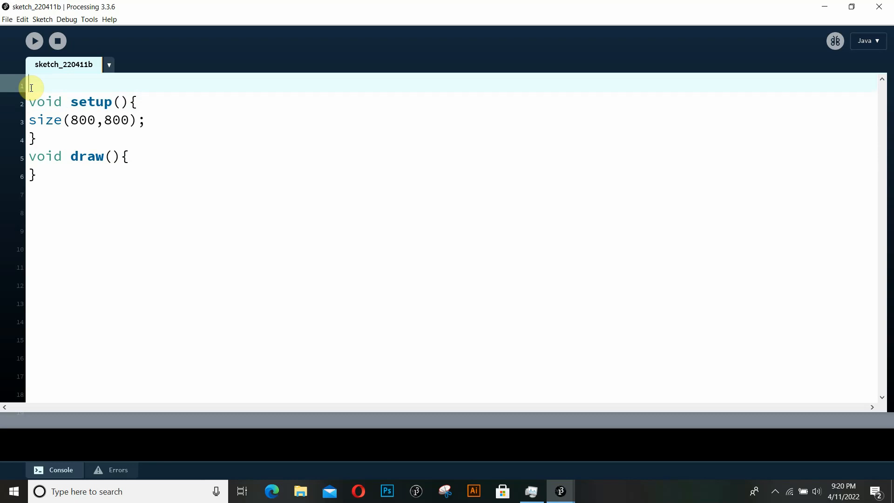
pyautogui.write('float')
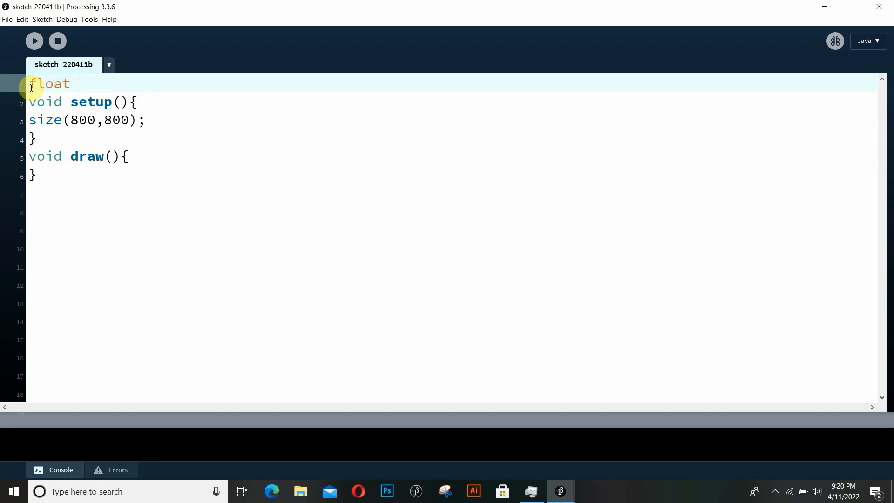
pyautogui.write('r=')
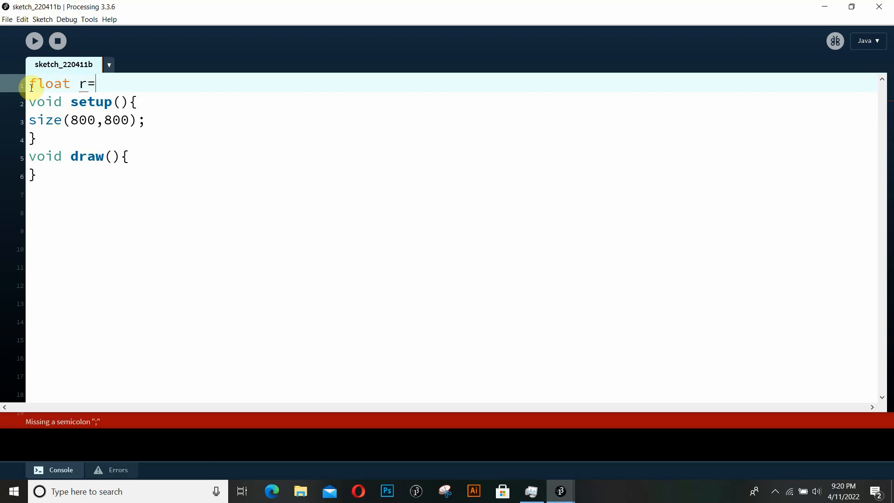
pyautogui.write('300')
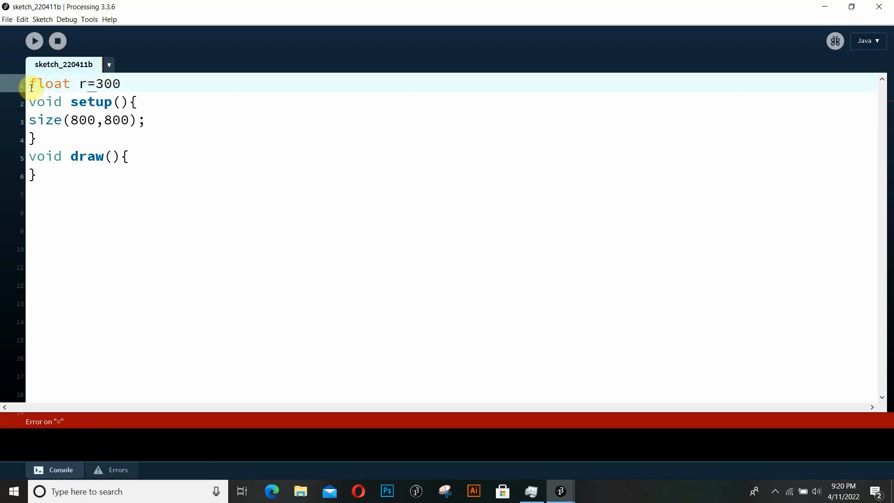
pyautogui.write(';')
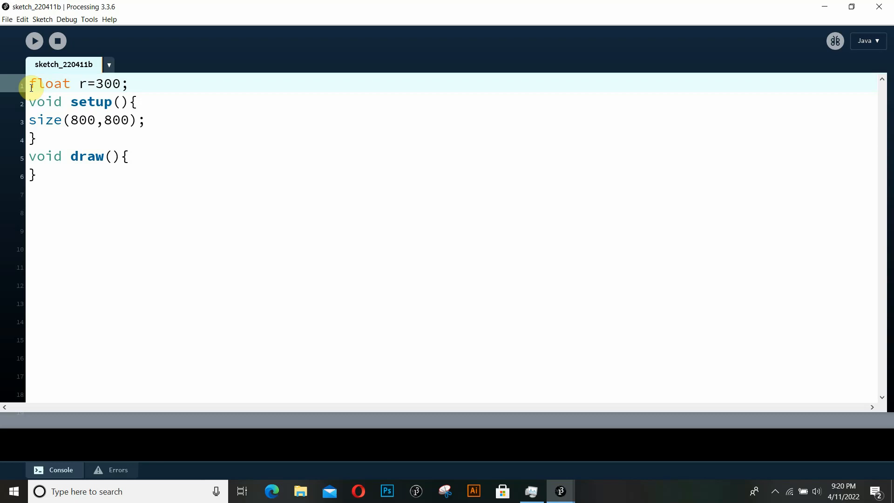
pyautogui.press('Return')
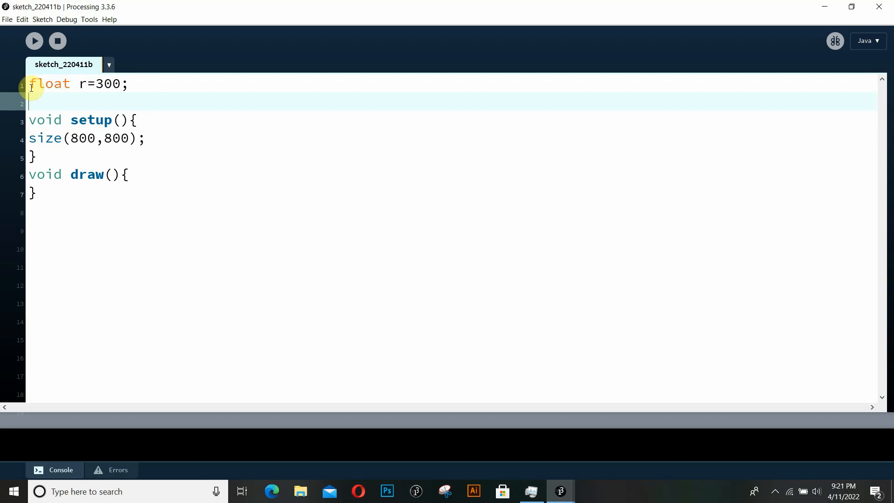
pyautogui.write('float angle')
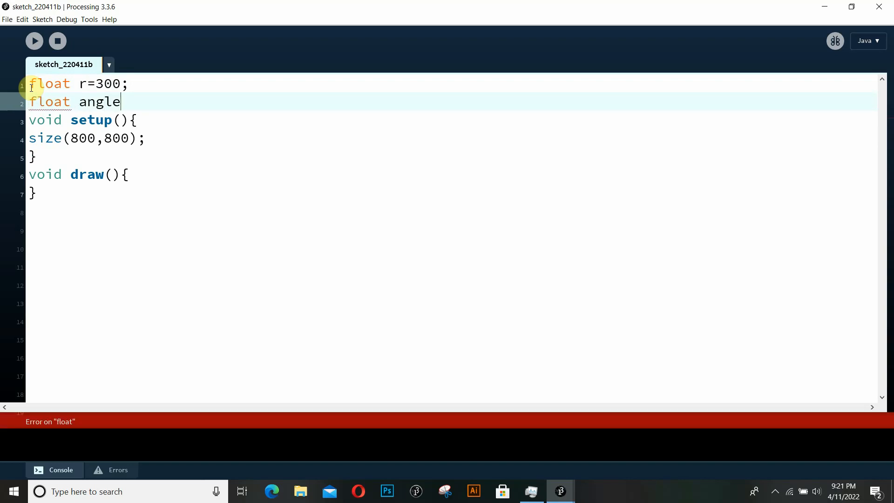
pyautogui.write('=0;')
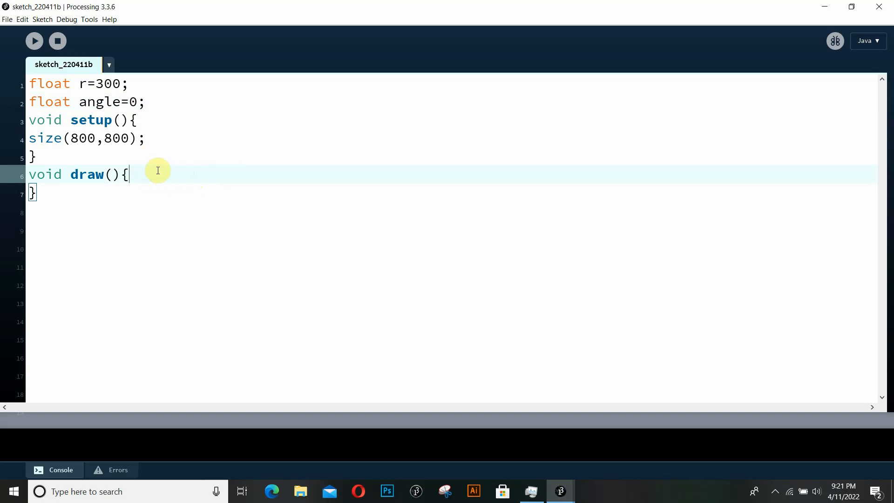
# Write background(255); and ellipse(0,0,100,100); inside draw().
pyautogui.write('ba')
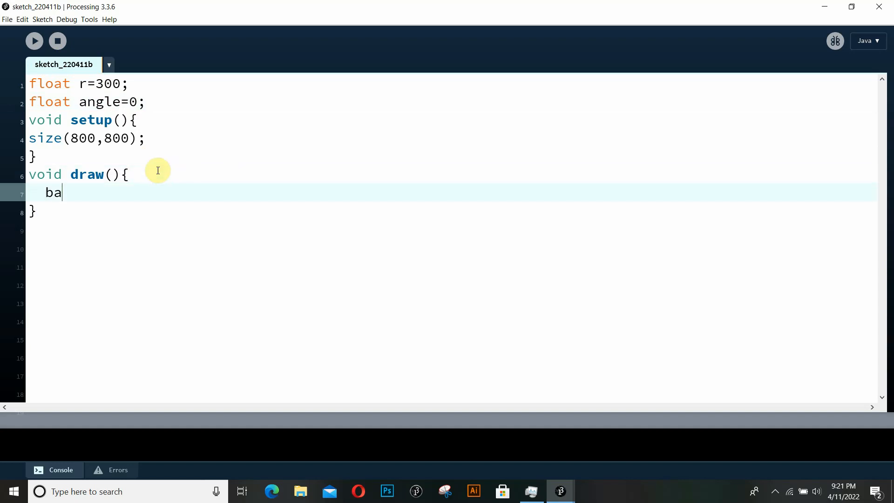
pyautogui.write('ckground')
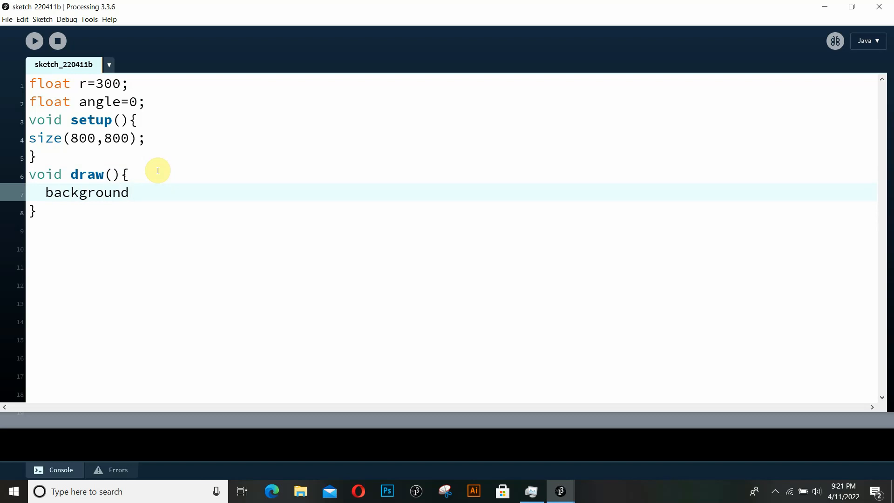
pyautogui.write('(2)')
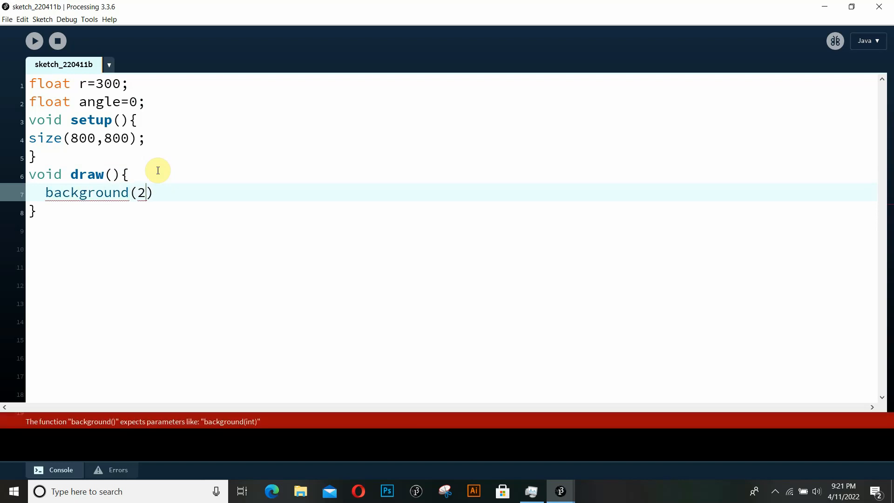
pyautogui.write('55;')
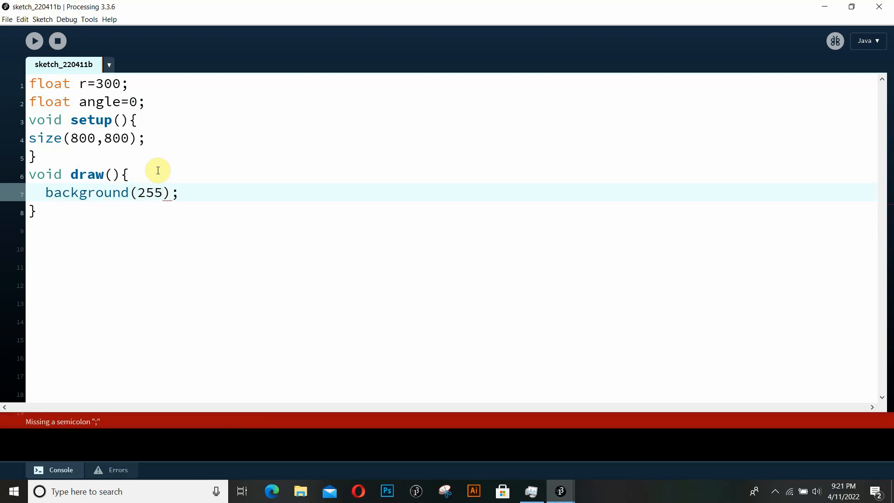
pyautogui.press('Return')
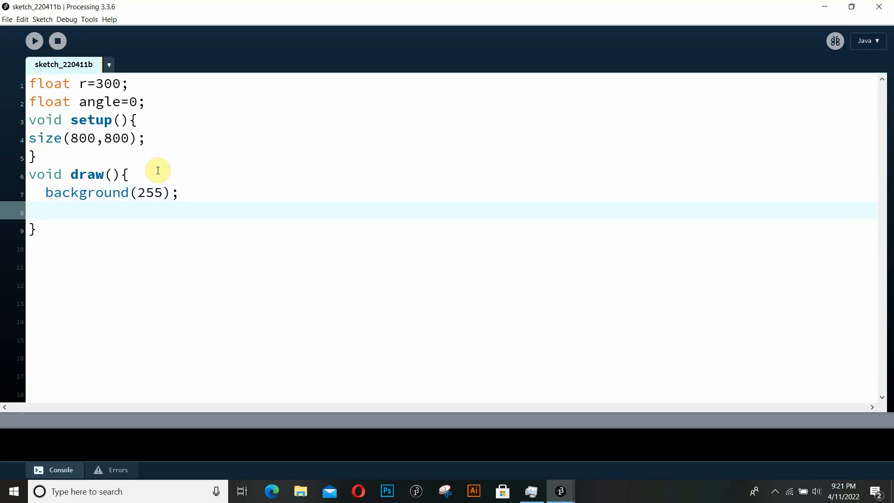
pyautogui.write('ell')
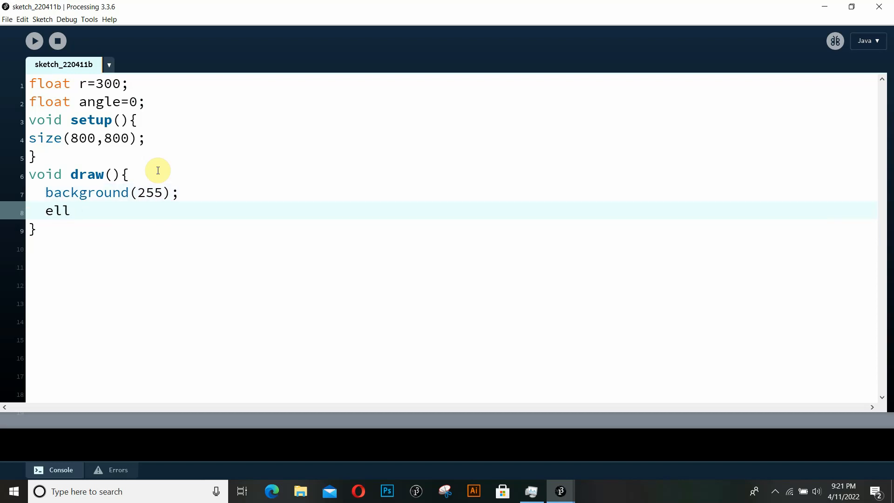
pyautogui.write('ipse()')
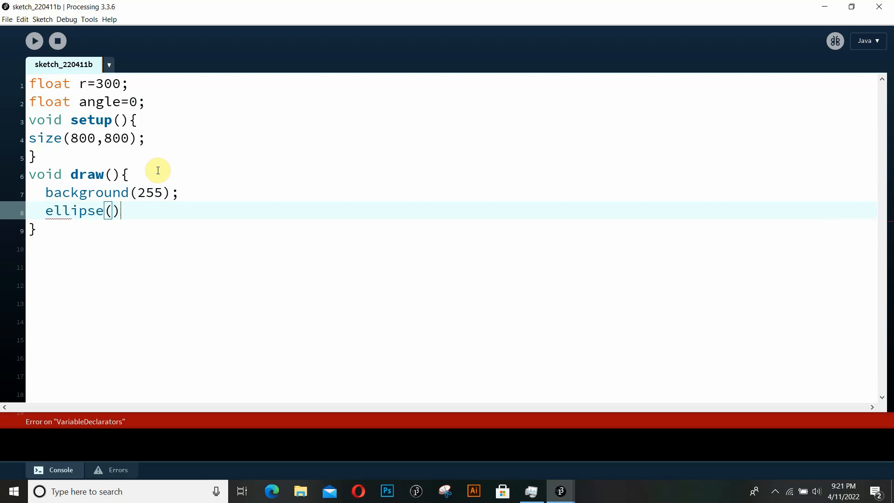
pyautogui.write(';')
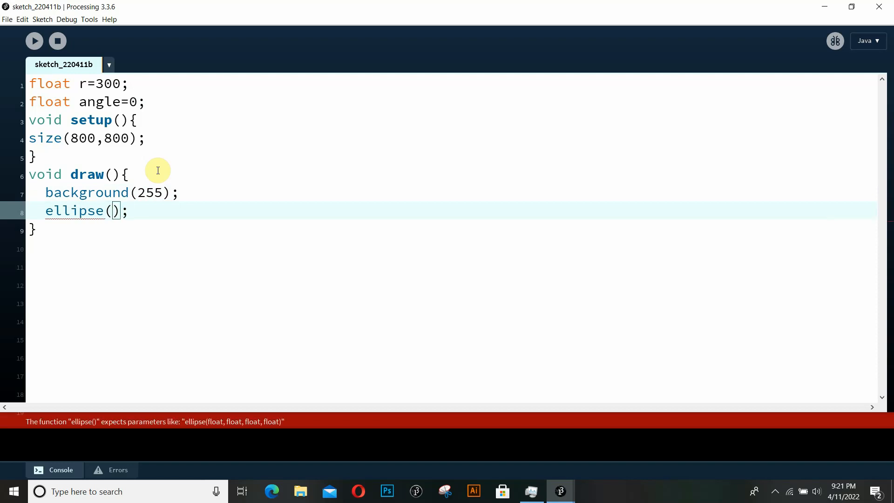
pyautogui.write('0,0')
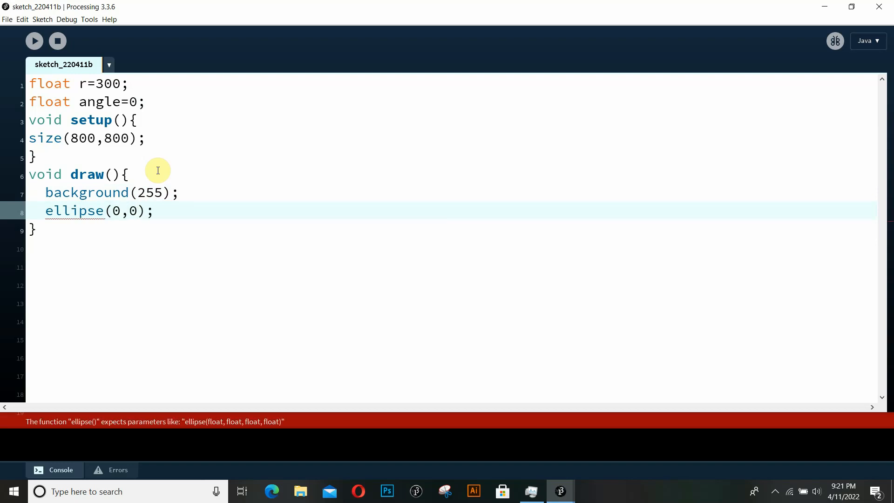
pyautogui.write(',1001')
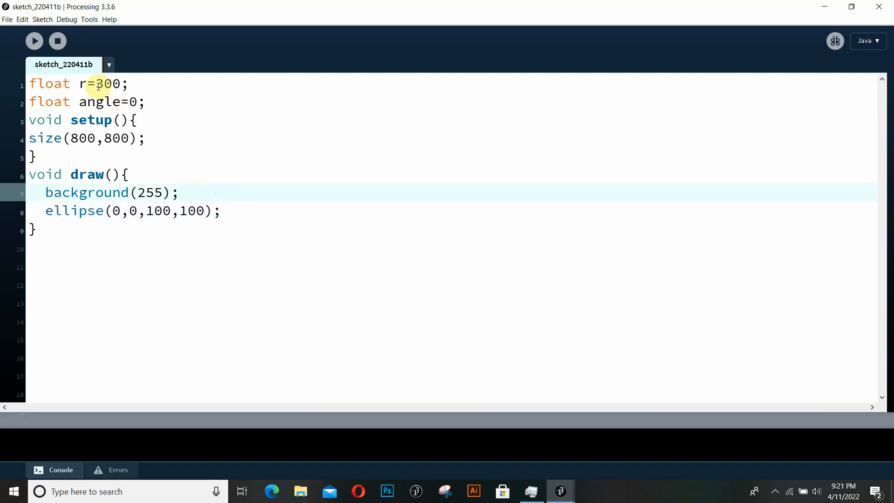
pyautogui.moveTo(252, 242)
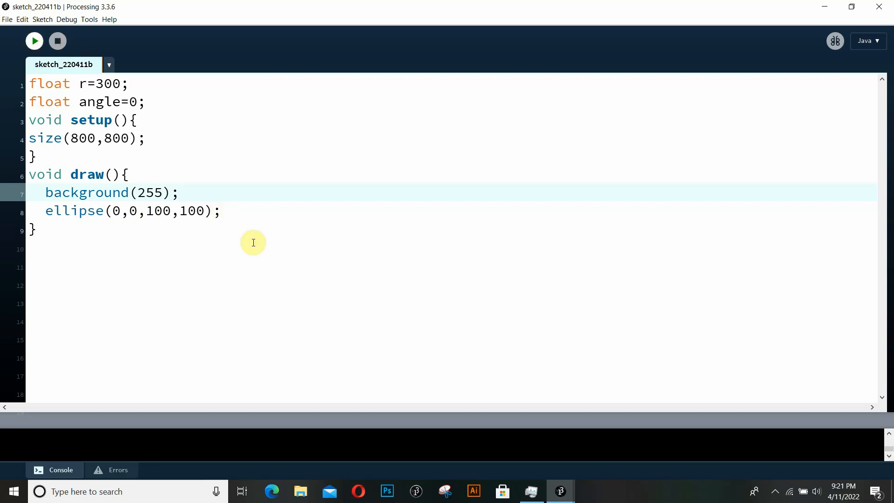
pyautogui.click(33, 40)
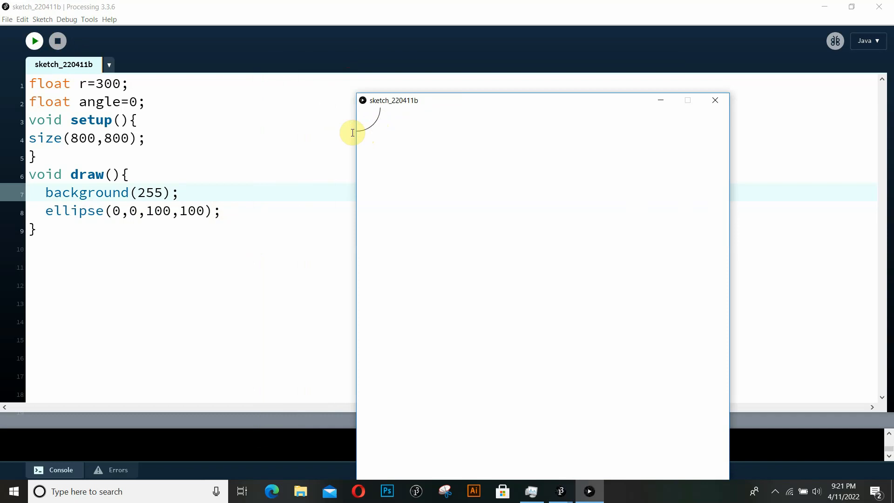
pyautogui.moveTo(516, 75)
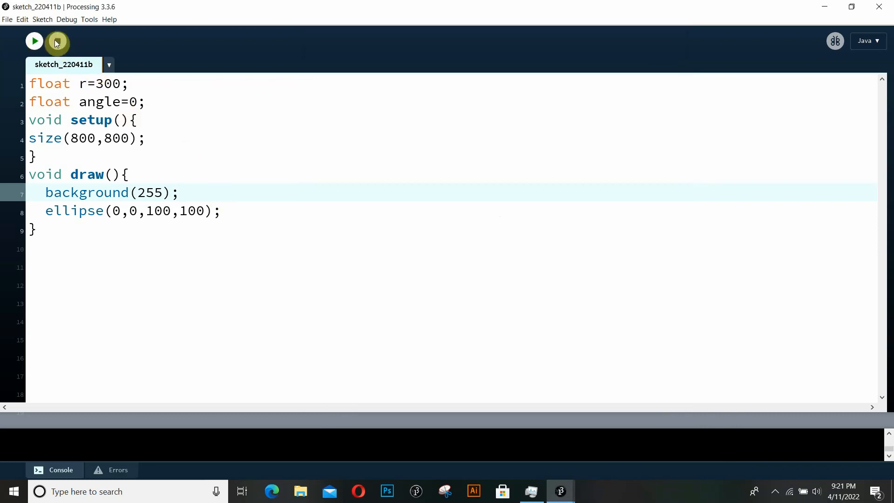
pyautogui.click(34, 41)
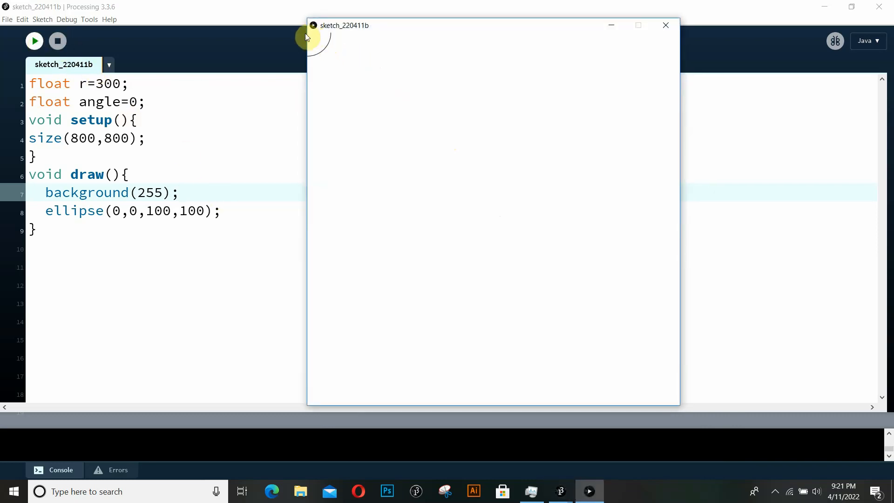
pyautogui.moveTo(456, 223)
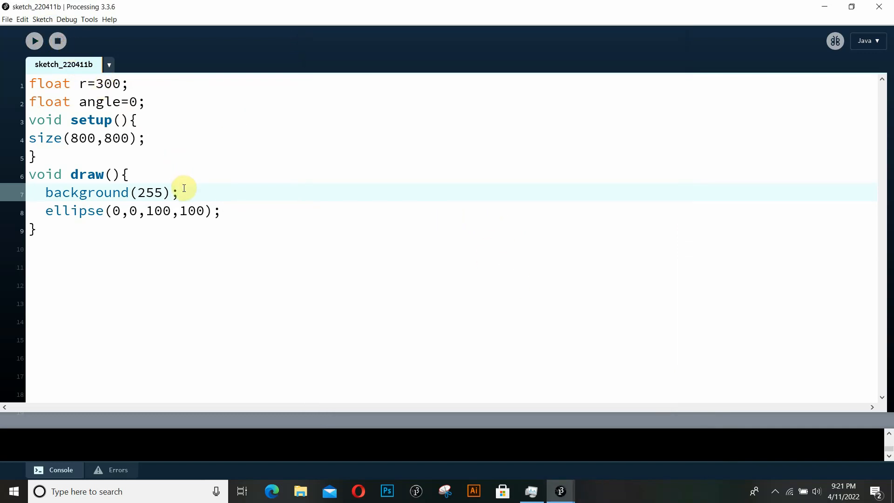
# Add translate(width/2,height/2); between background and ellipse.
pyautogui.write('t')
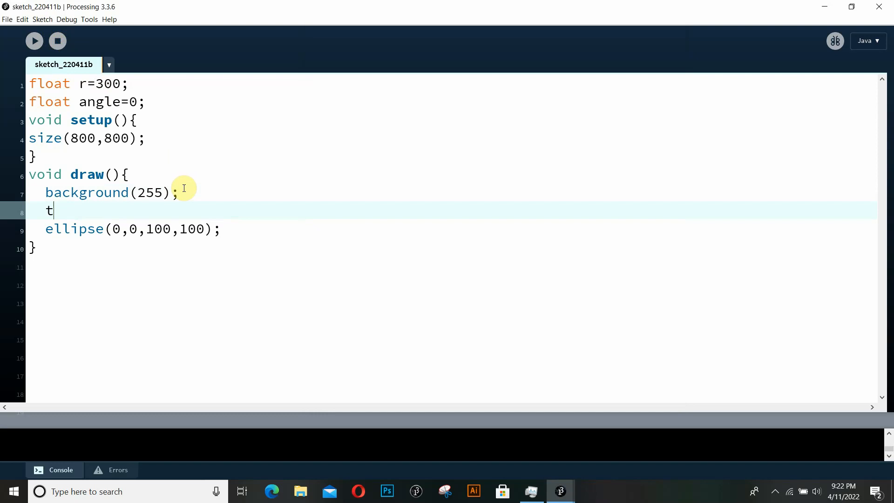
pyautogui.write('ran')
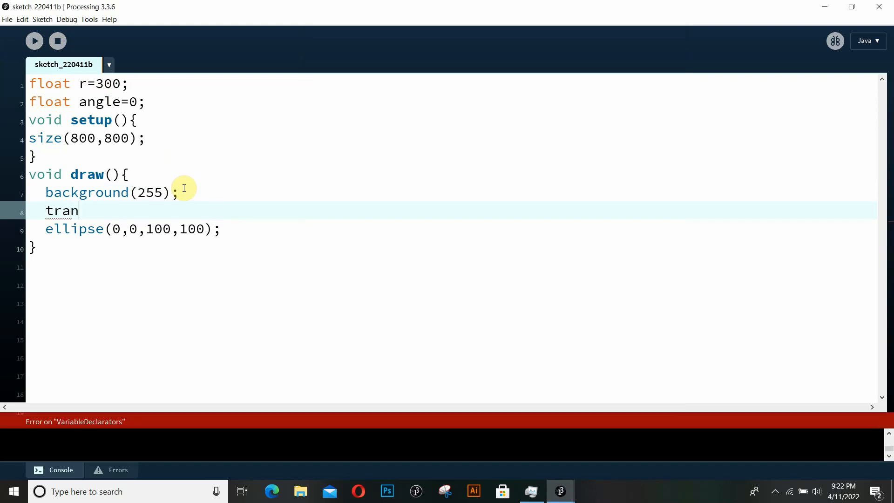
pyautogui.write('slate()')
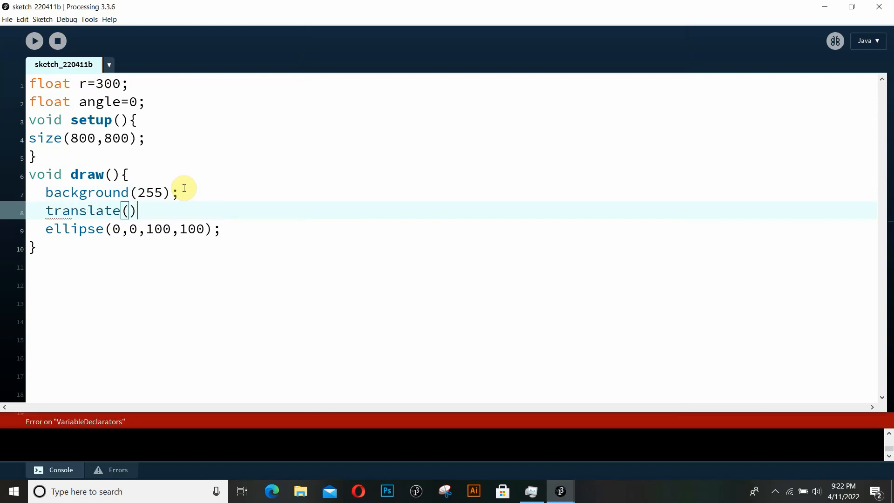
pyautogui.write(';')
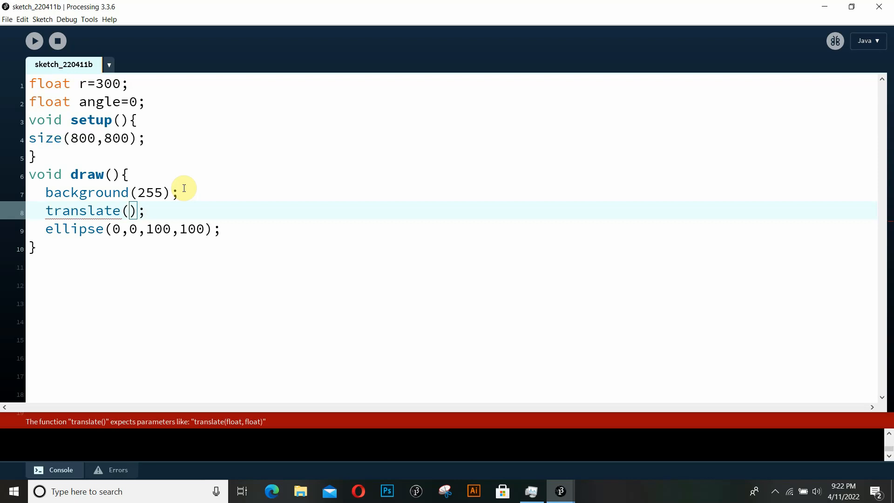
pyautogui.write('wid')
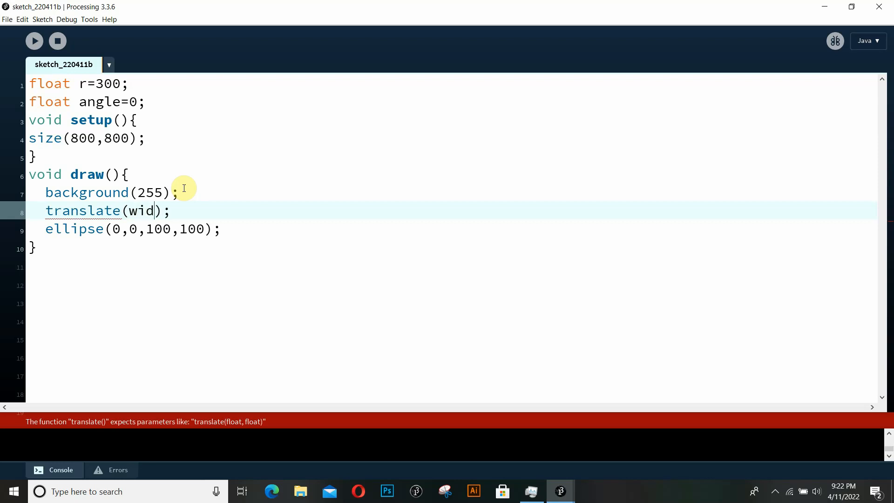
pyautogui.write('th/2')
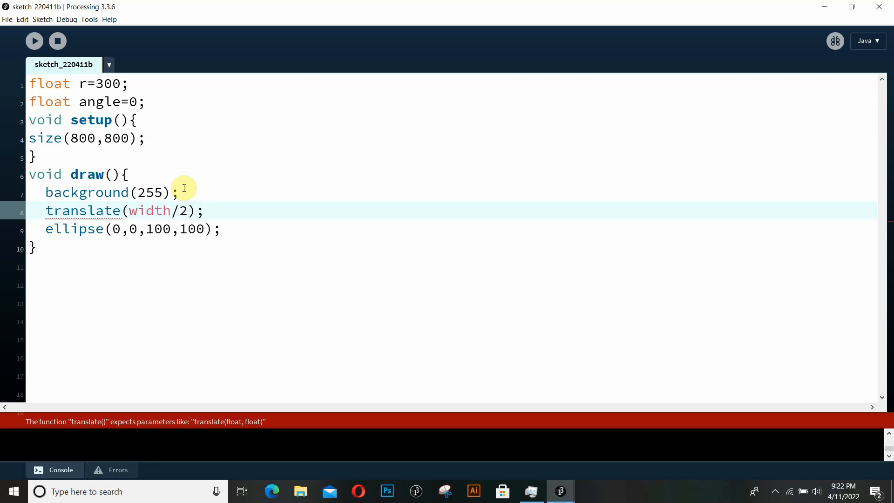
pyautogui.write(',')
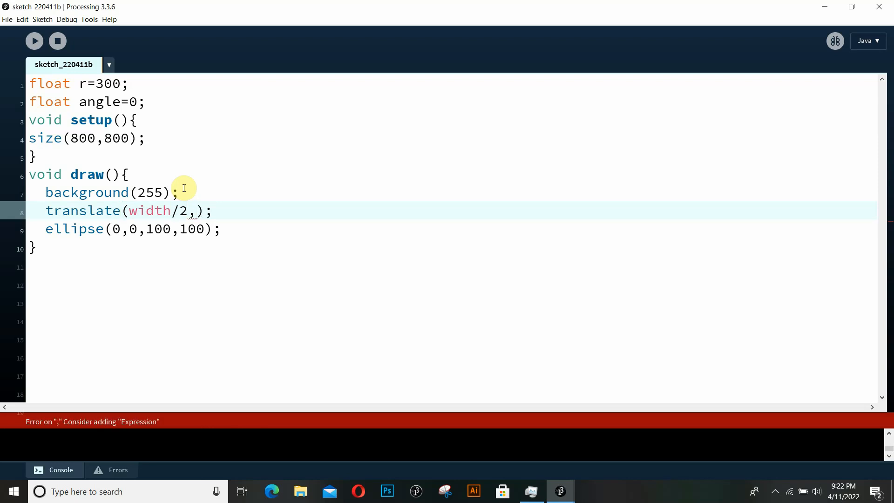
pyautogui.write('height/2')
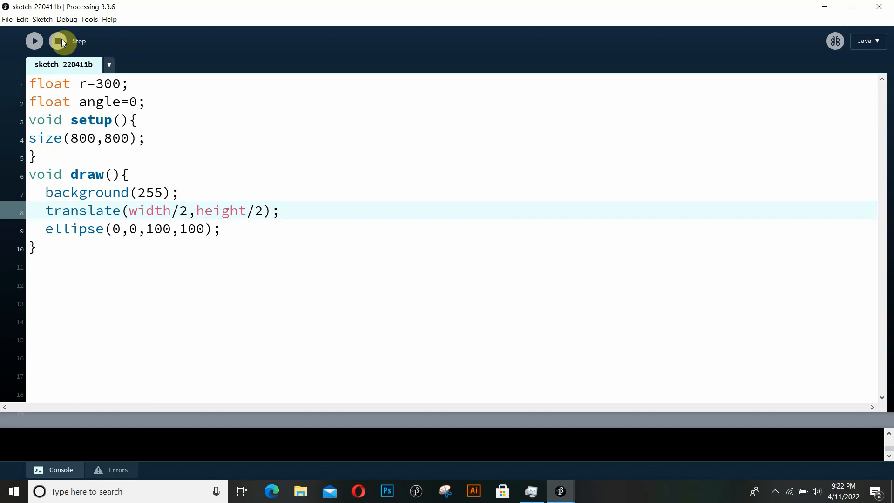
pyautogui.click(34, 41)
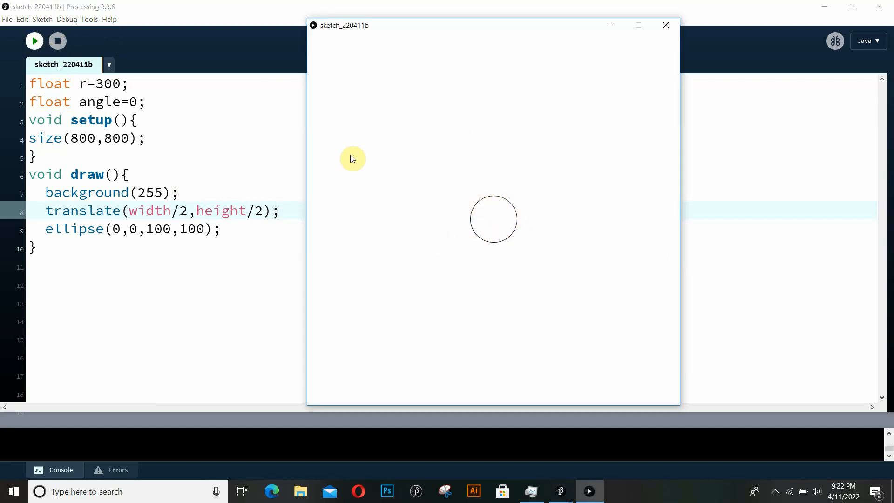
pyautogui.moveTo(512, 265)
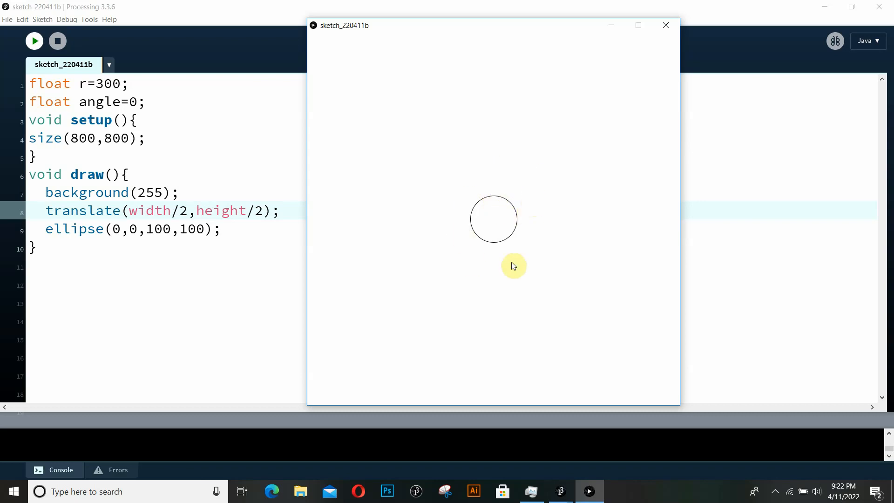
pyautogui.click(57, 40)
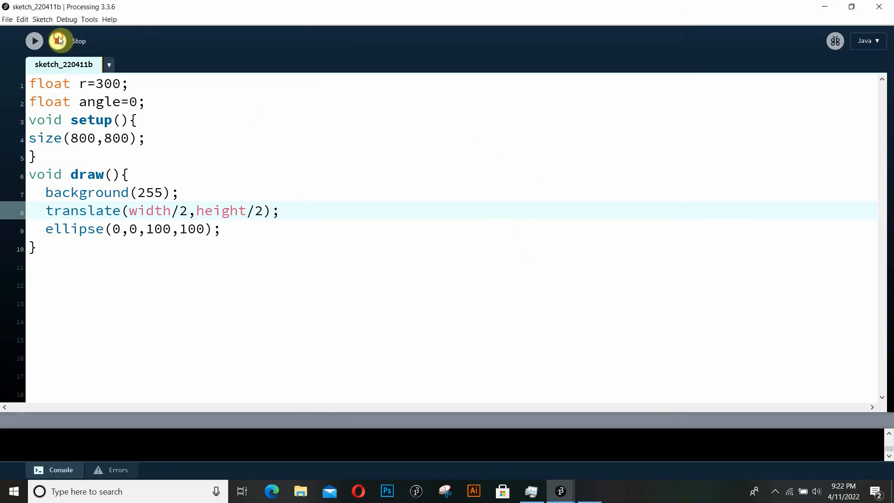
pyautogui.click(57, 41)
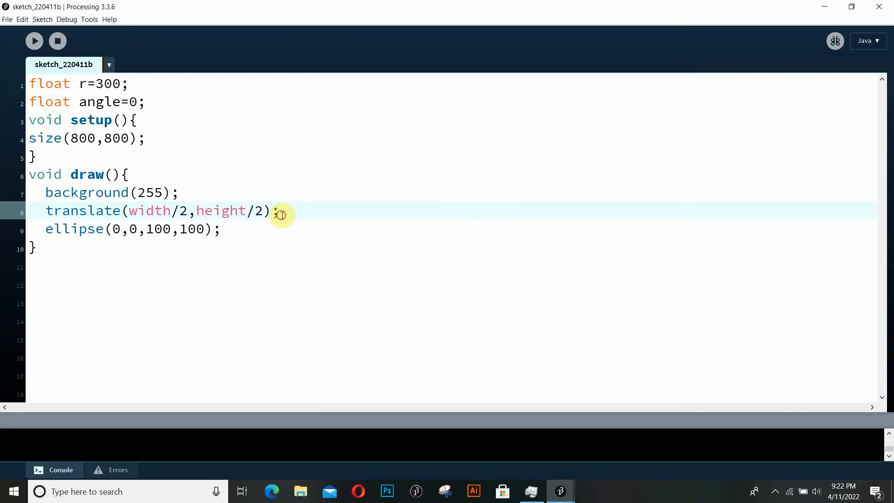
# Add fill(255,0,0); before the ellipse line so the circle is red.
pyautogui.write('fill();')
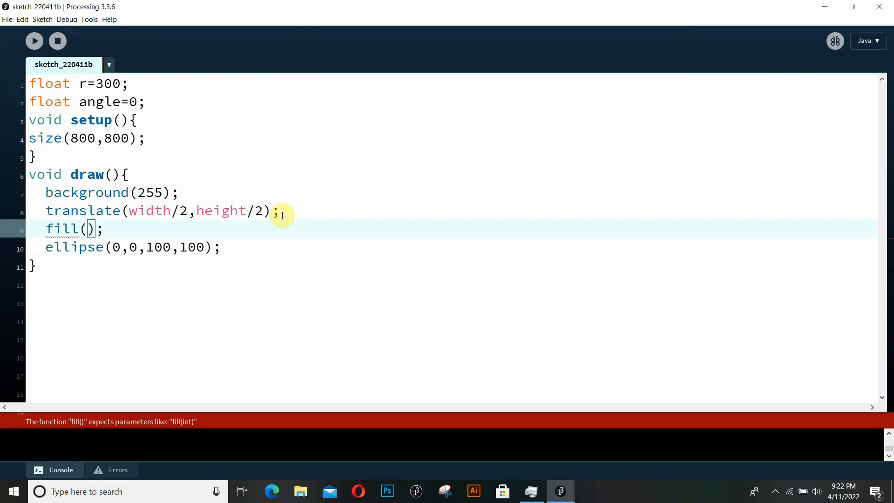
pyautogui.write('255,')
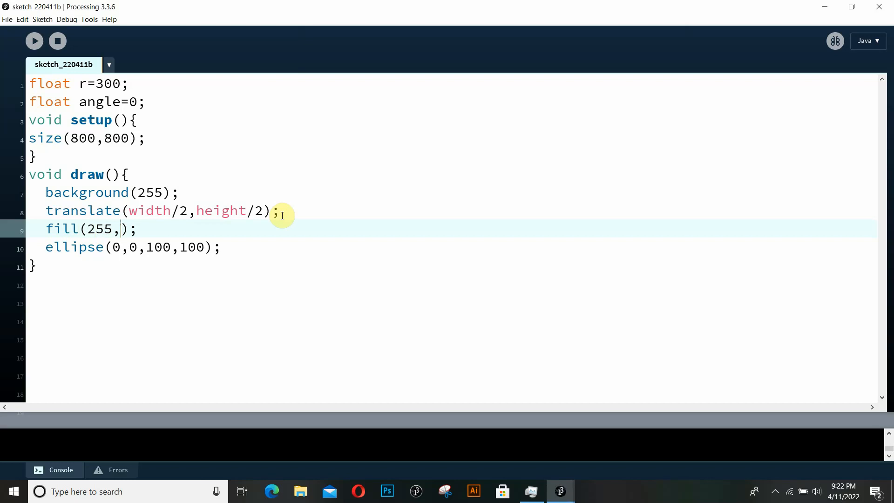
pyautogui.write('0,0')
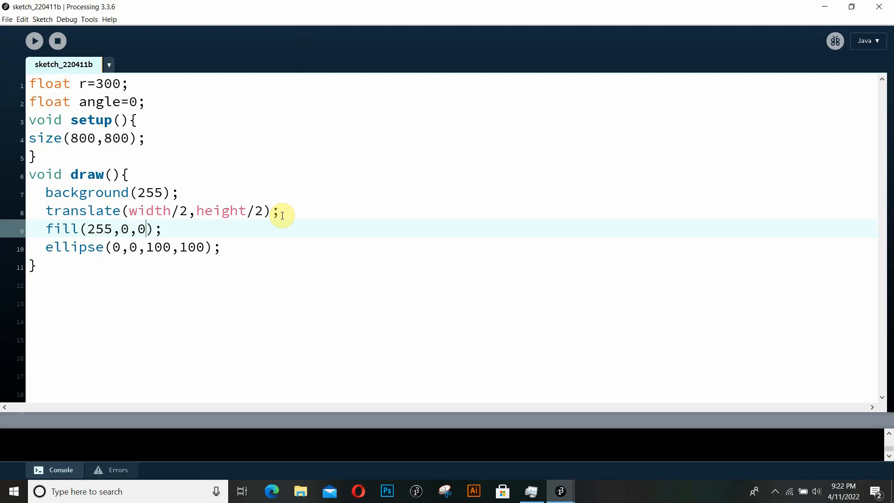
pyautogui.moveTo(33, 40)
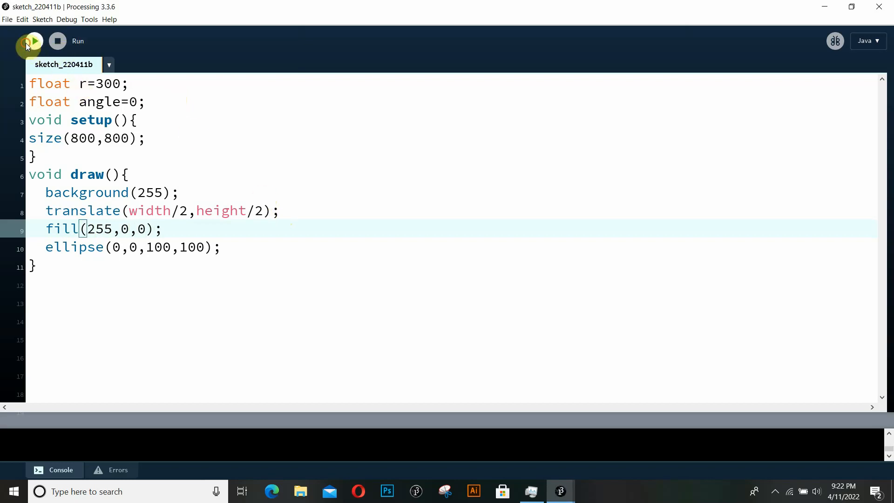
pyautogui.click(34, 40)
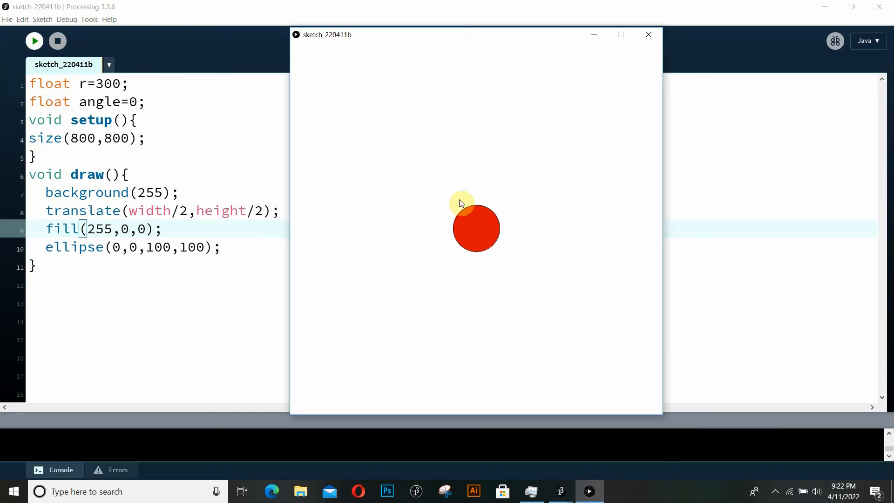
pyautogui.moveTo(431, 214)
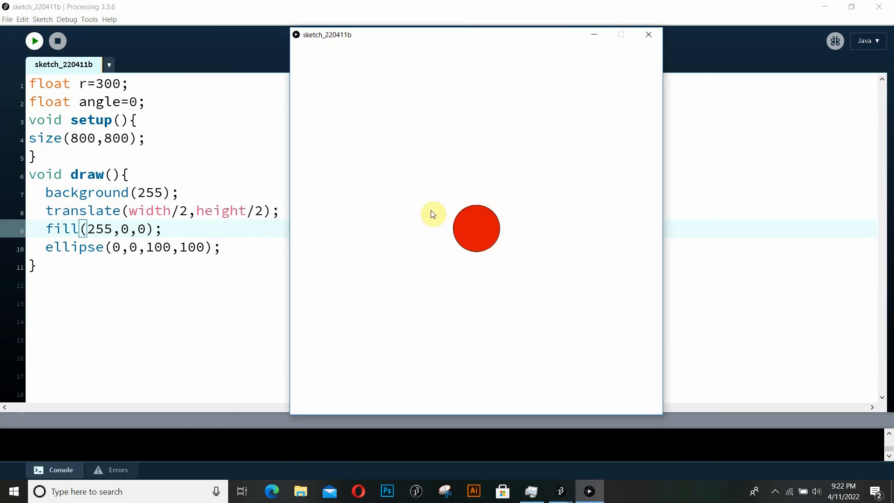
pyautogui.click(34, 40)
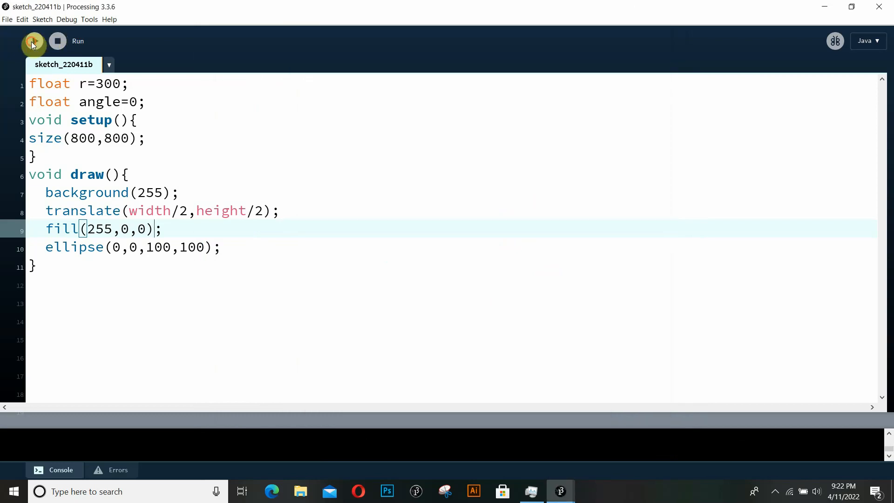
pyautogui.click(32, 40)
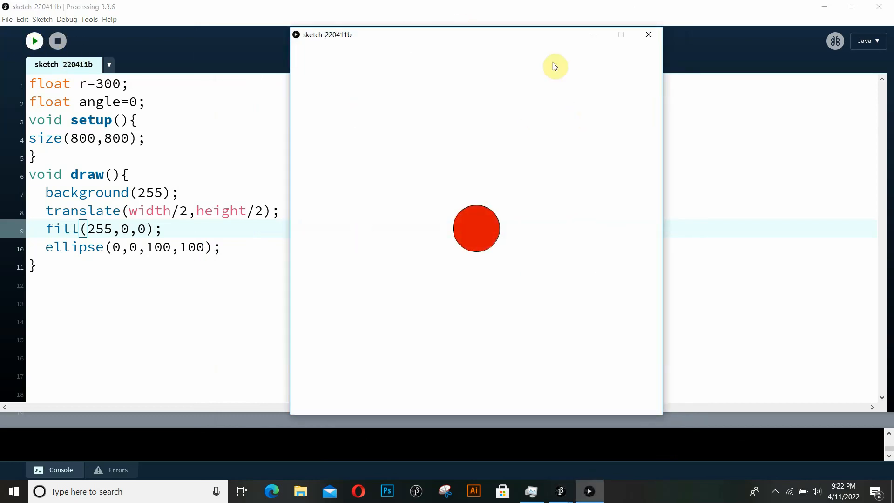
pyautogui.click(57, 40)
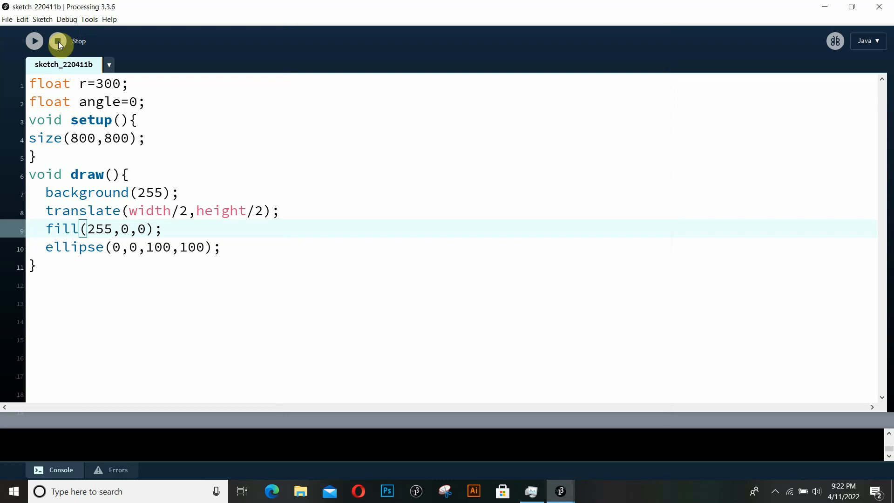
pyautogui.click(57, 40)
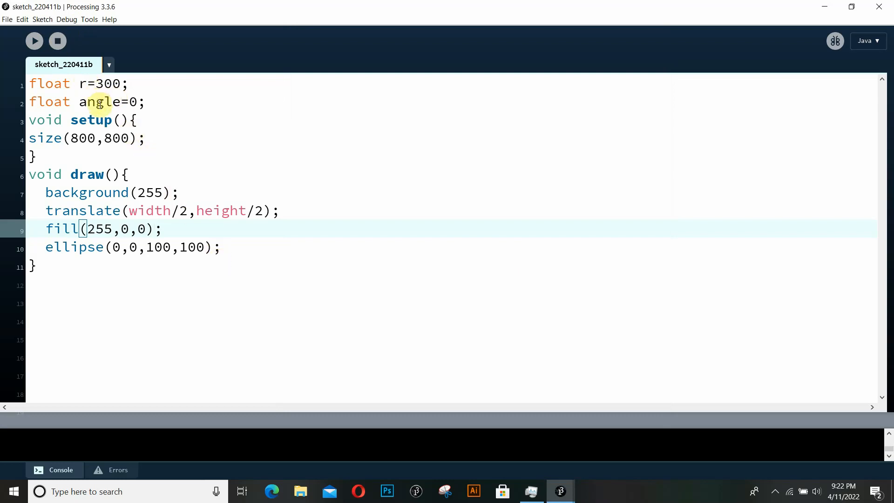
pyautogui.moveTo(282, 212)
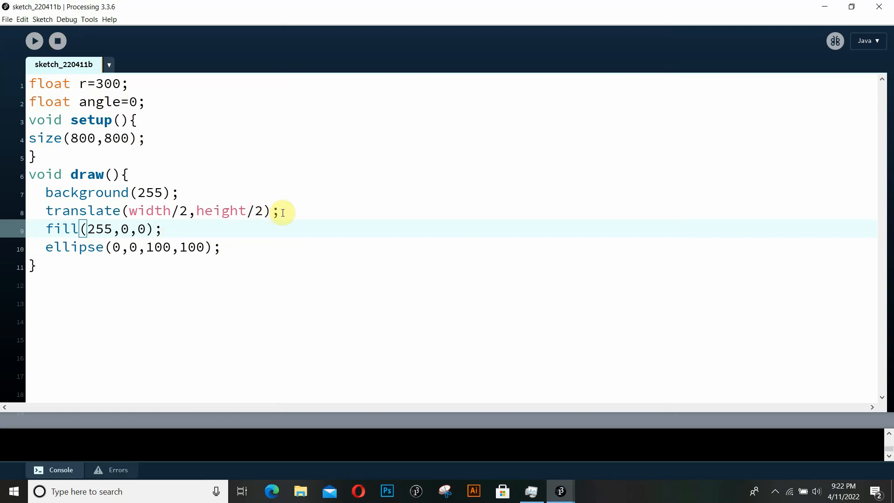
pyautogui.moveTo(195, 229)
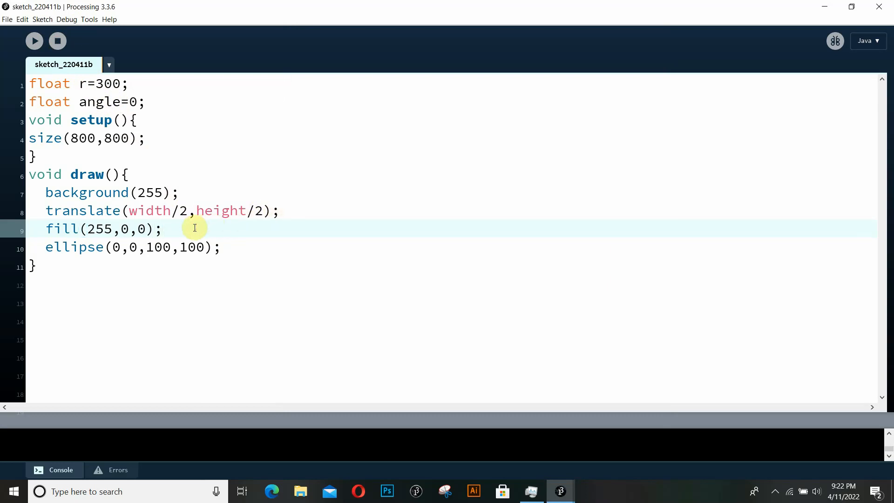
# Add float x=r*cos(angle); in draw().
pyautogui.write('float x')
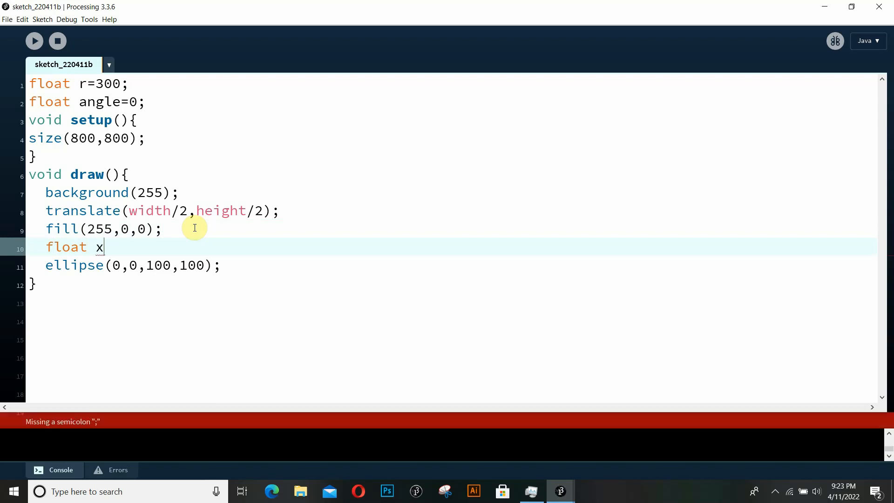
pyautogui.write('=')
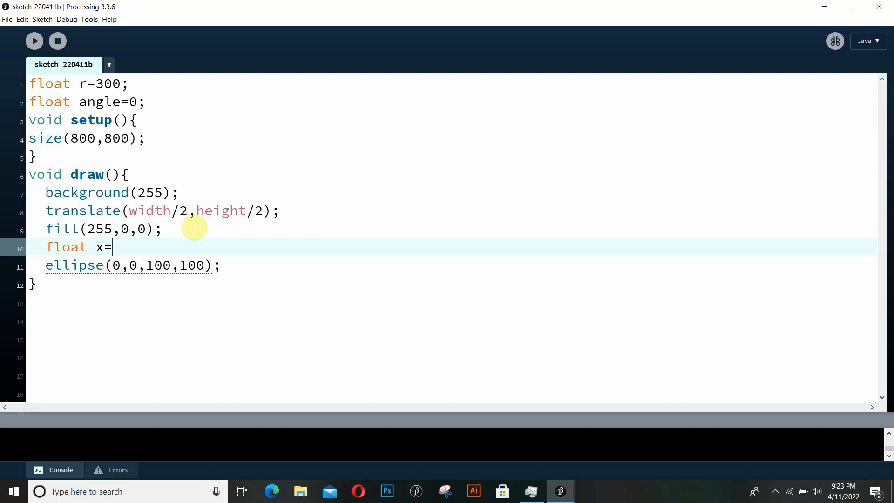
pyautogui.write('r')
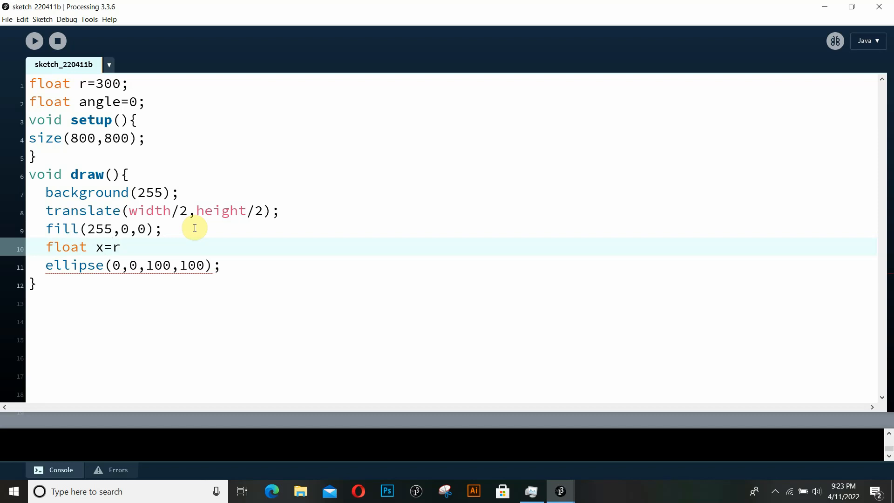
pyautogui.write('*cos')
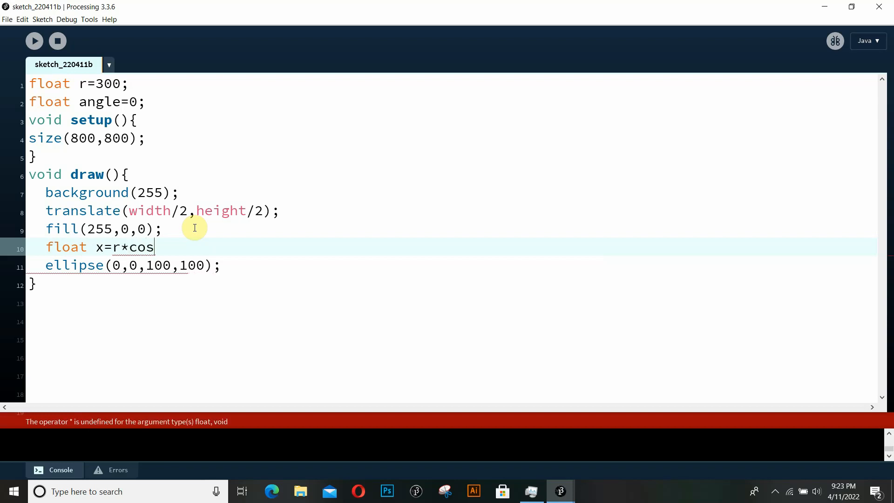
pyautogui.write('(angle);')
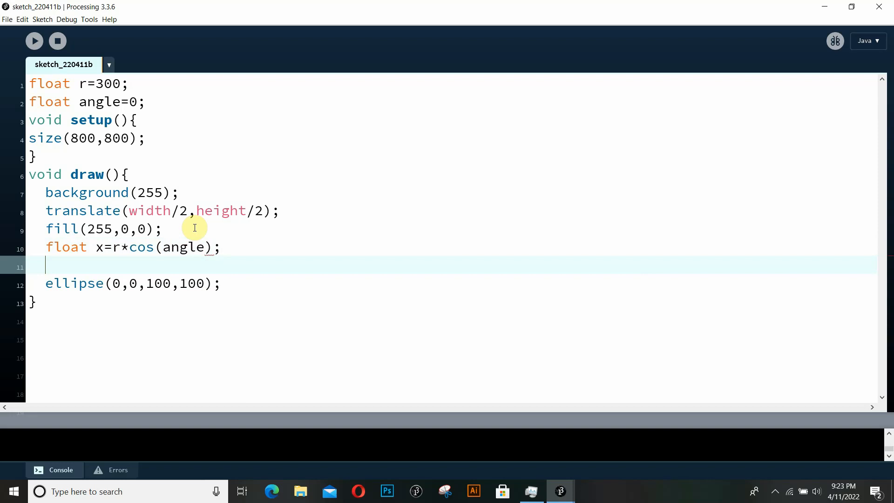
# Add float y=r*sin(angle); and change the ellipse to ellipse(x,y,100,100).
pyautogui.write('float y')
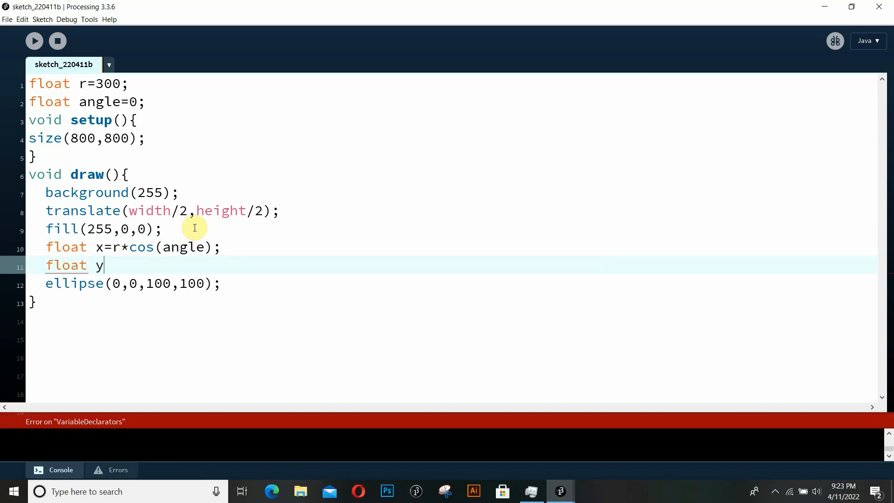
pyautogui.write('=r')
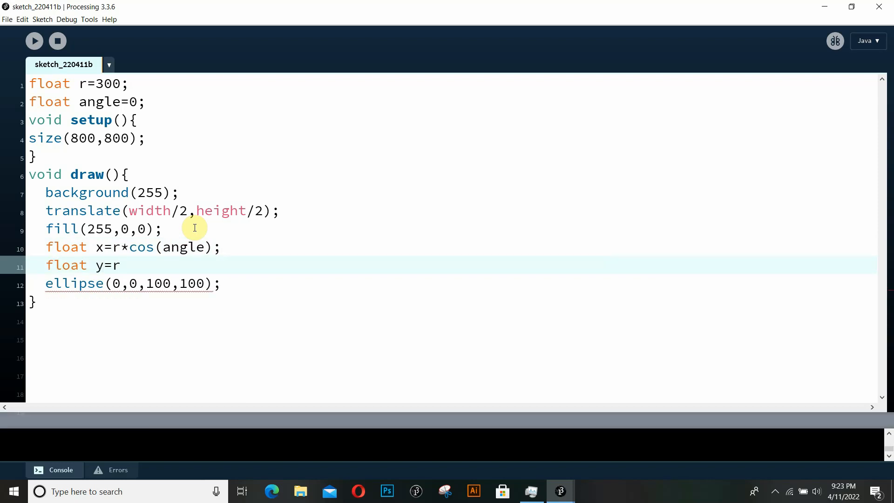
pyautogui.write('*sin()')
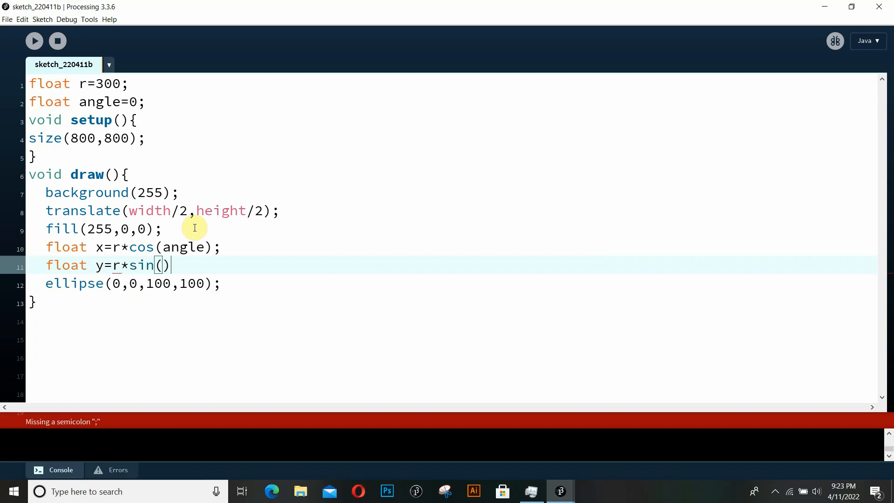
pyautogui.write('angle')
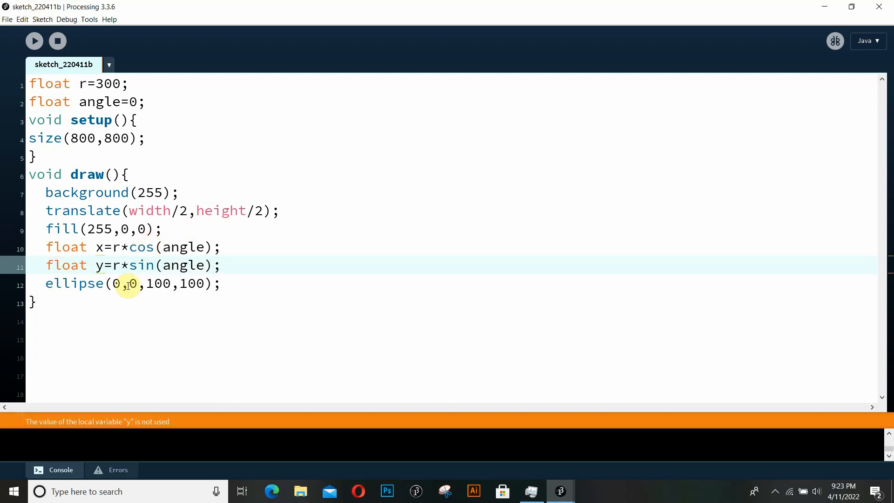
pyautogui.write('x')
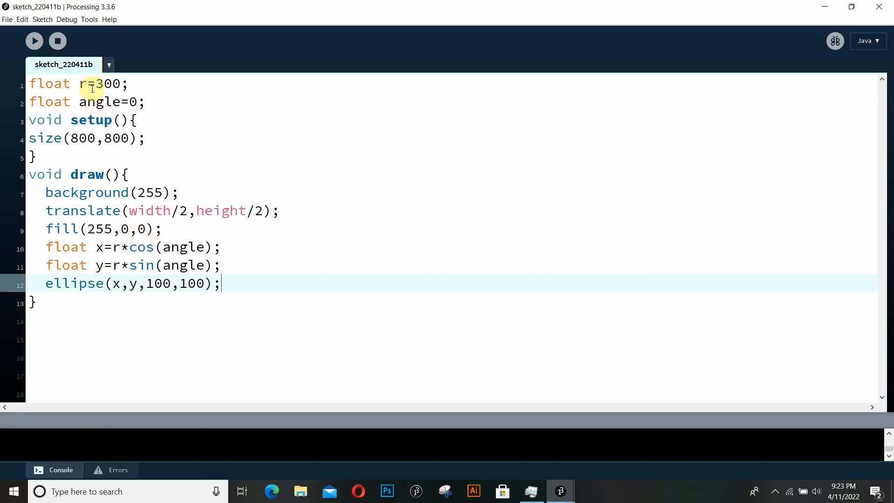
pyautogui.click(116, 247)
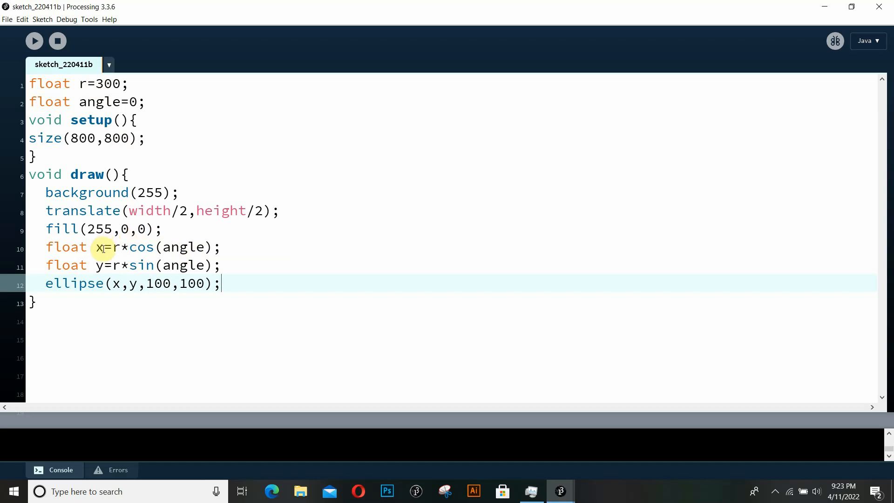
pyautogui.moveTo(33, 41)
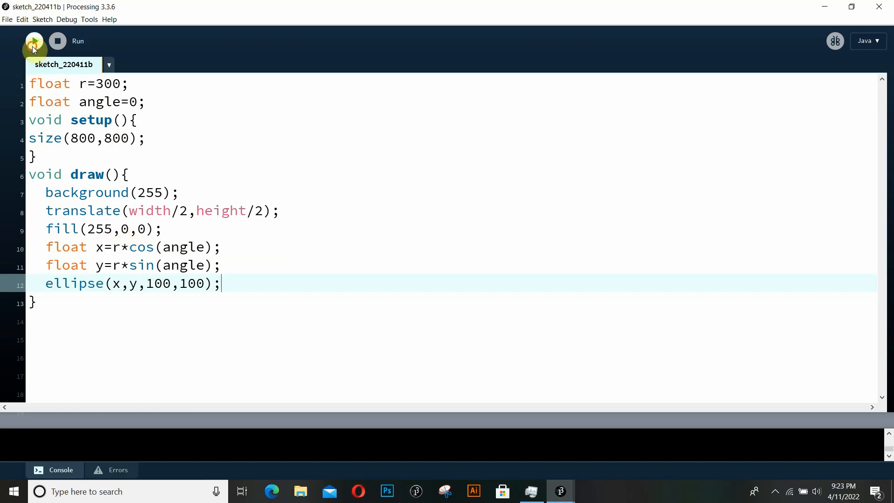
# Run the sketch to see the circle 300 pixels right of centre.
pyautogui.click(34, 40)
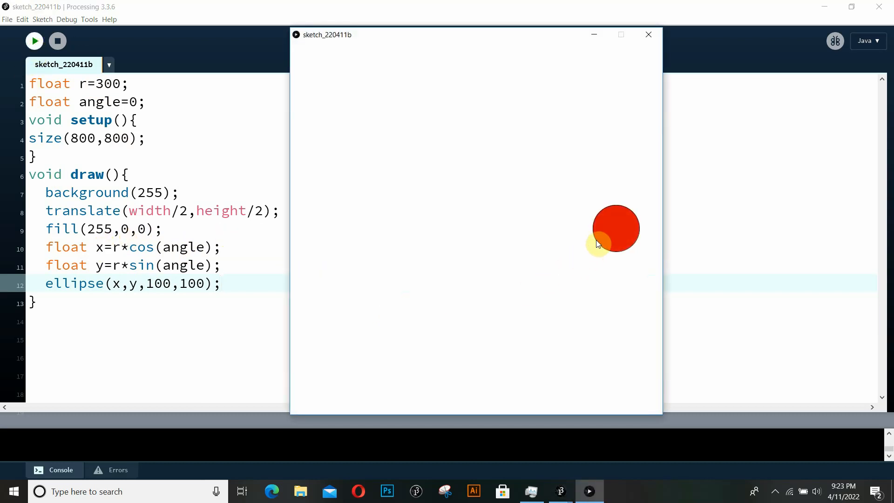
pyautogui.moveTo(567, 214)
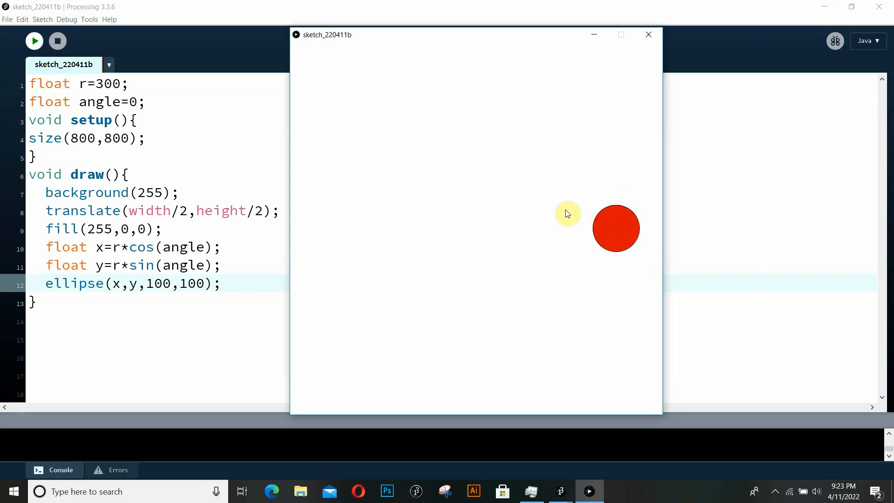
pyautogui.moveTo(56, 40)
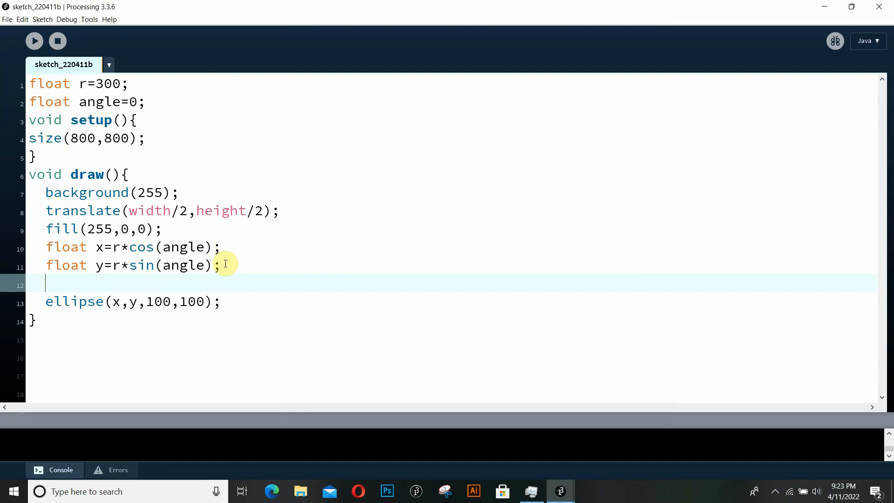
# Add line(0,0,x,y); before the ellipse and run the sketch to see the line.
pyautogui.write('line')
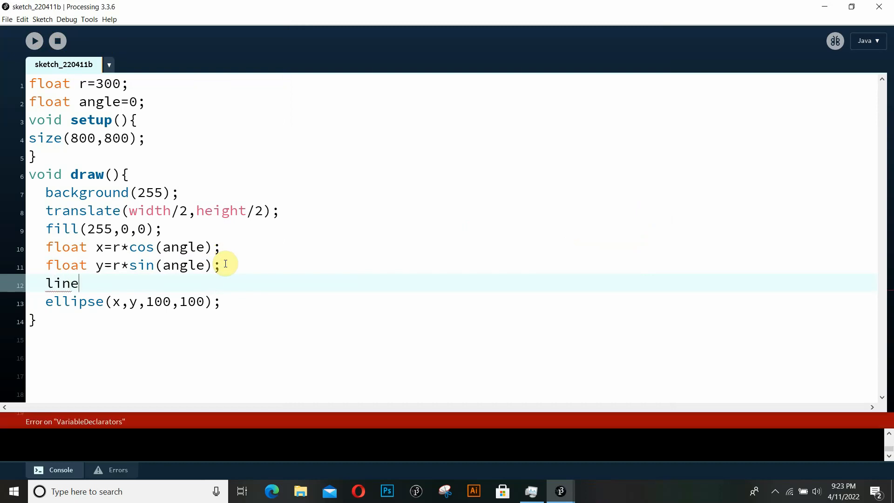
pyautogui.write('(0,0,x,y);')
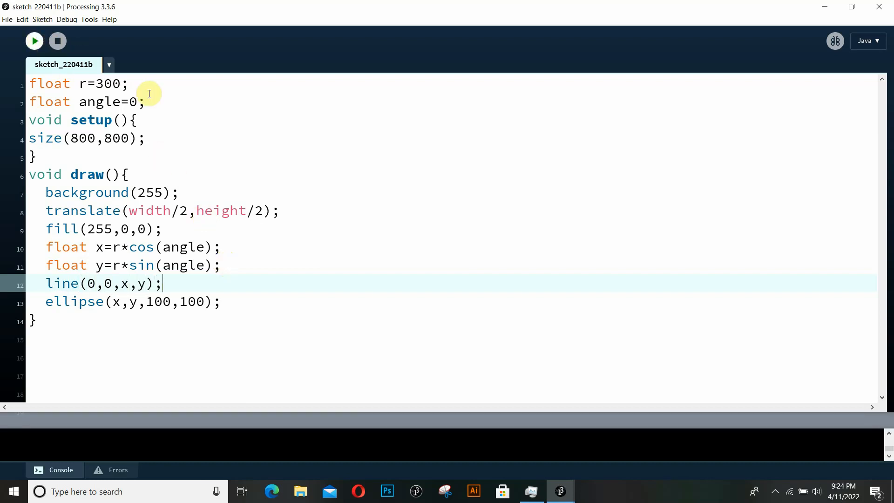
pyautogui.click(33, 40)
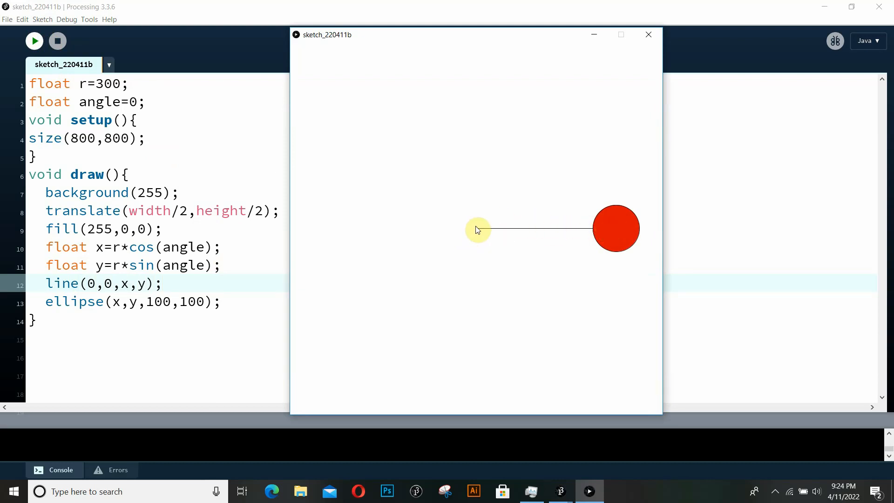
pyautogui.moveTo(613, 232)
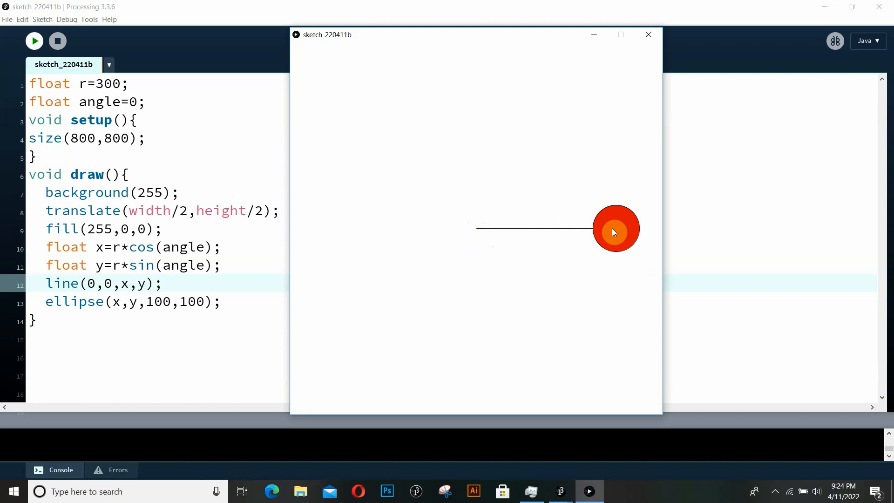
pyautogui.click(57, 40)
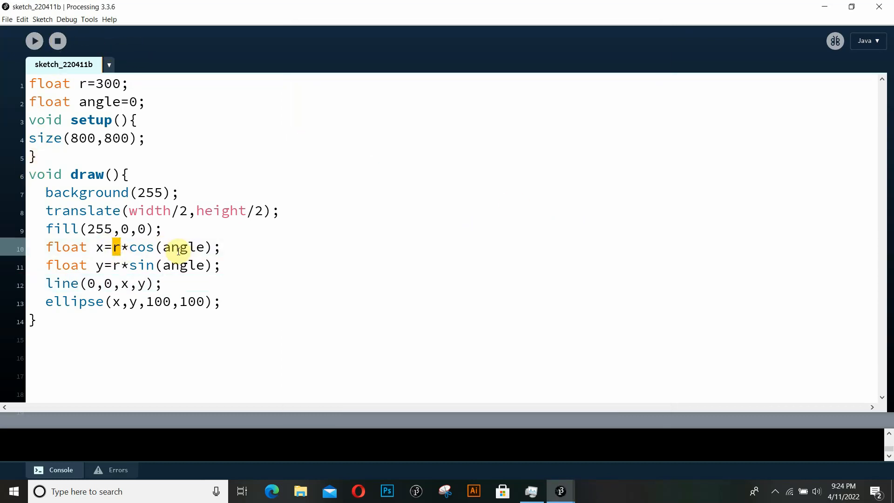
pyautogui.doubleClick(183, 247)
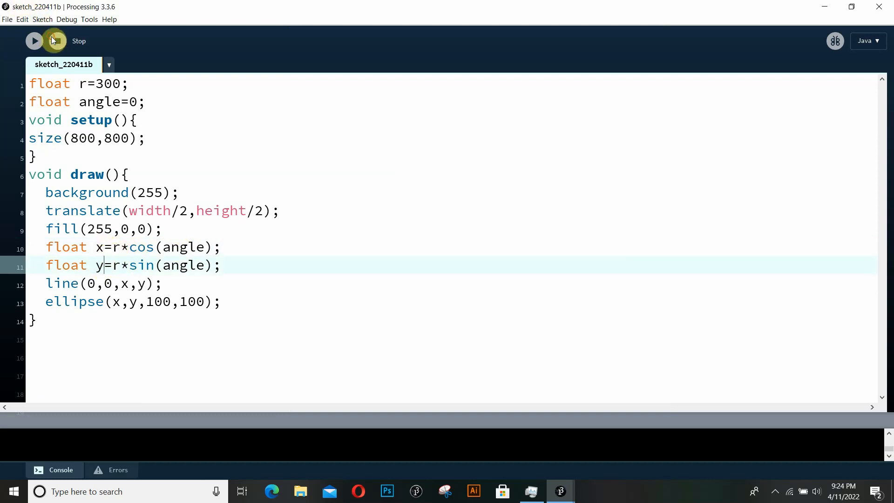
pyautogui.click(34, 40)
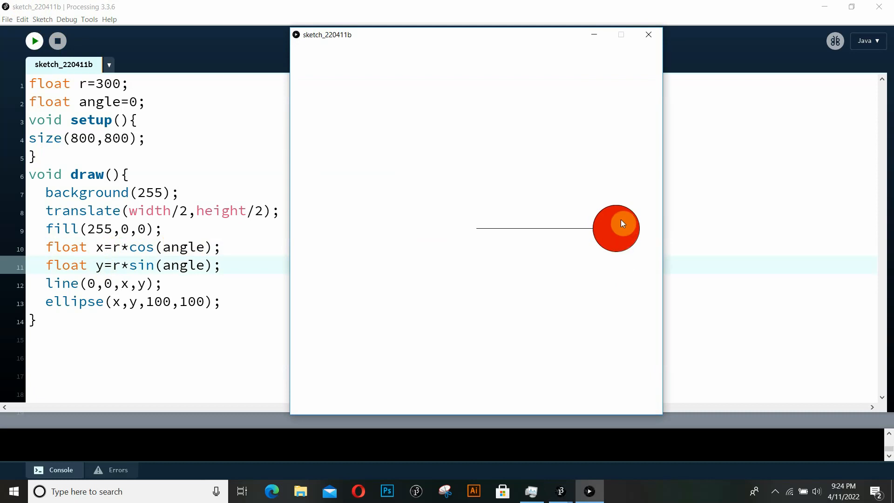
pyautogui.moveTo(512, 373)
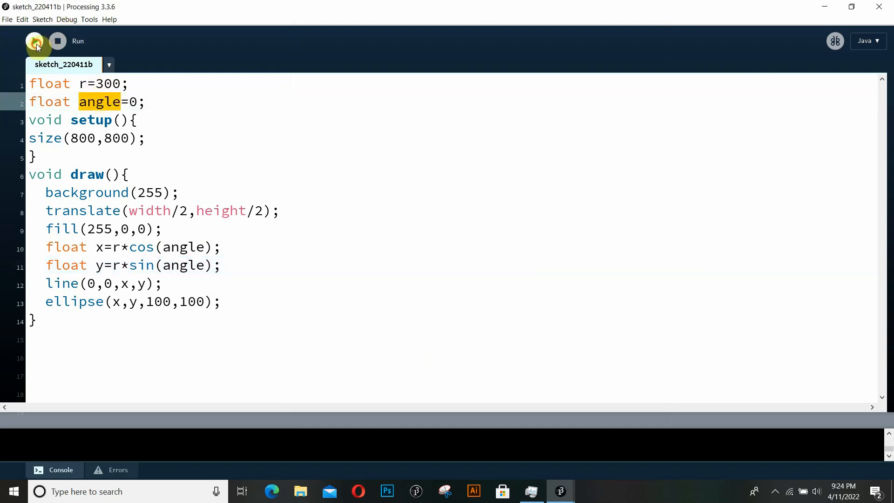
# End draw() with angle=angle+0.1; and run the sketch to watch the circle rotate.
pyautogui.click(33, 40)
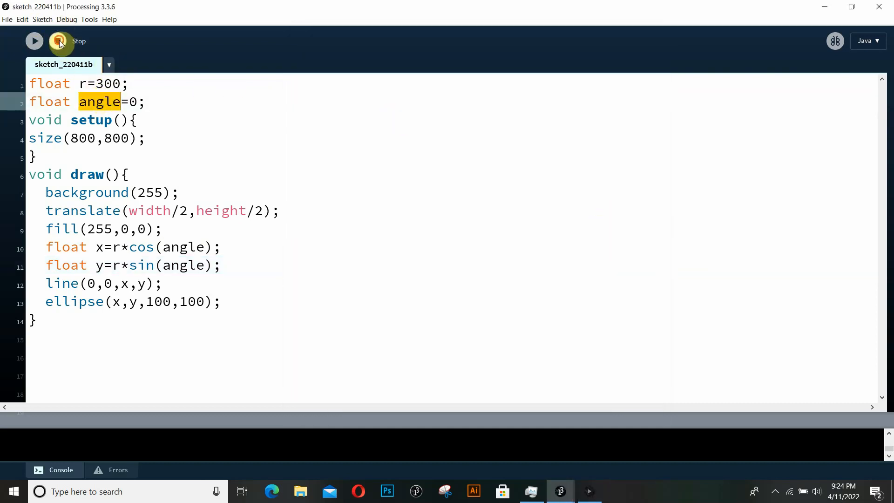
pyautogui.write('a')
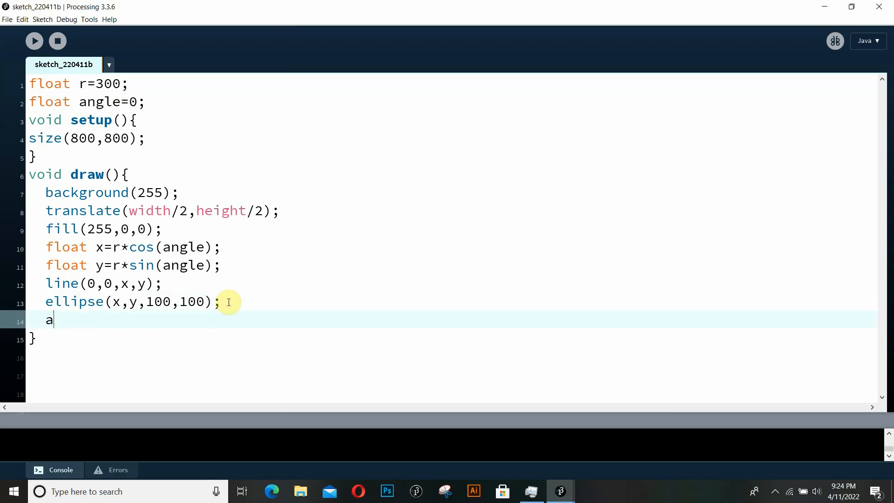
pyautogui.write('ngle=a')
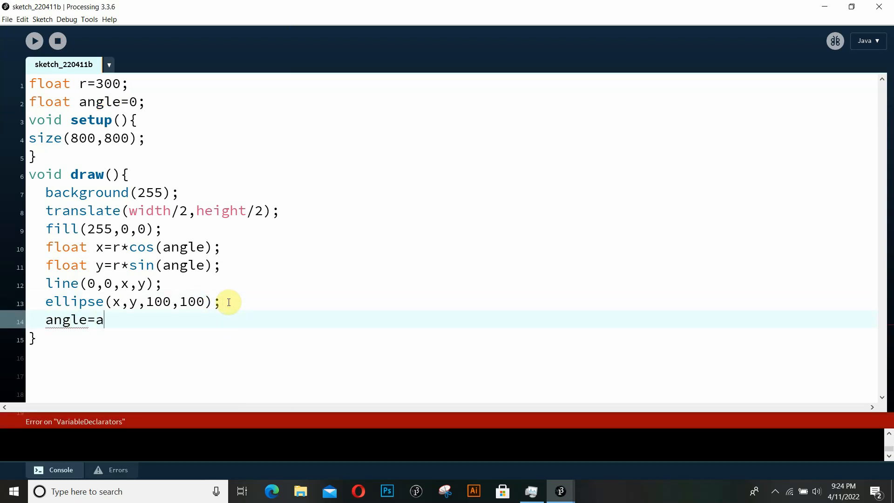
pyautogui.write('ngle+')
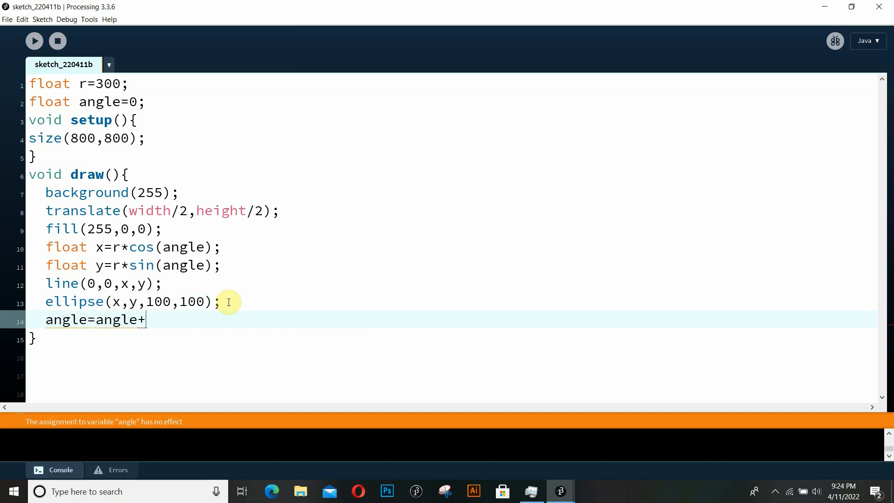
pyautogui.write('0.1;')
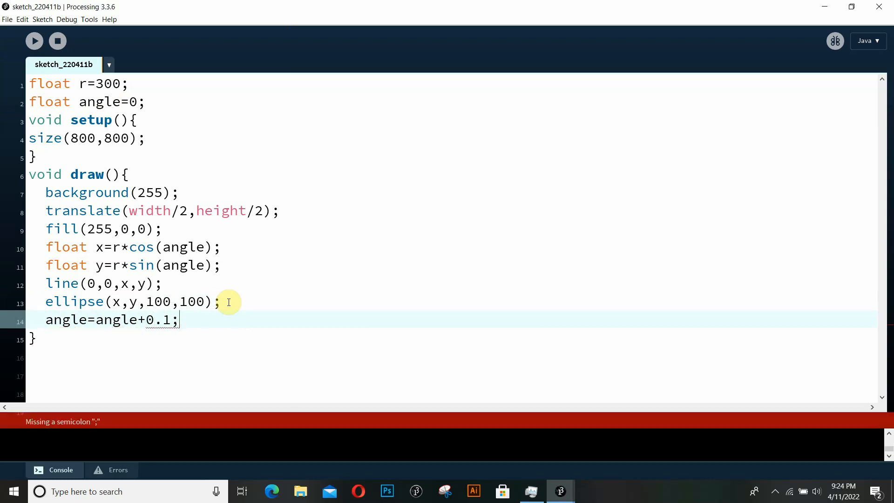
pyautogui.click(34, 40)
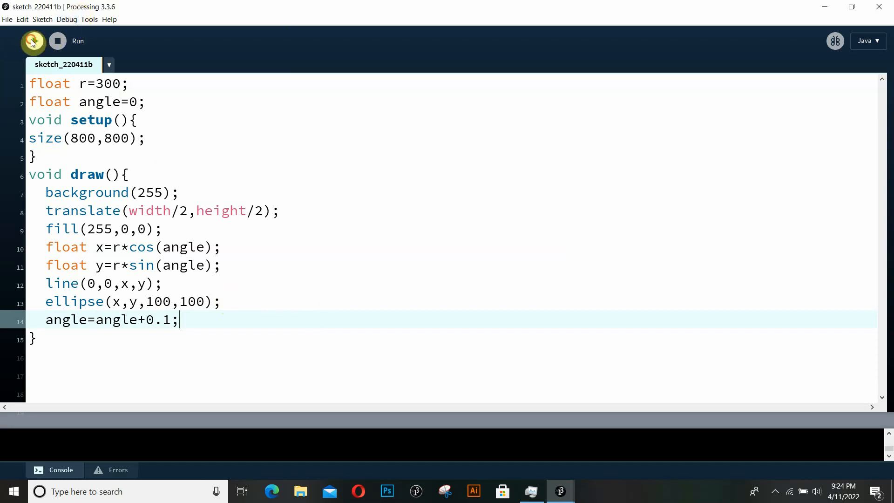
pyautogui.click(32, 40)
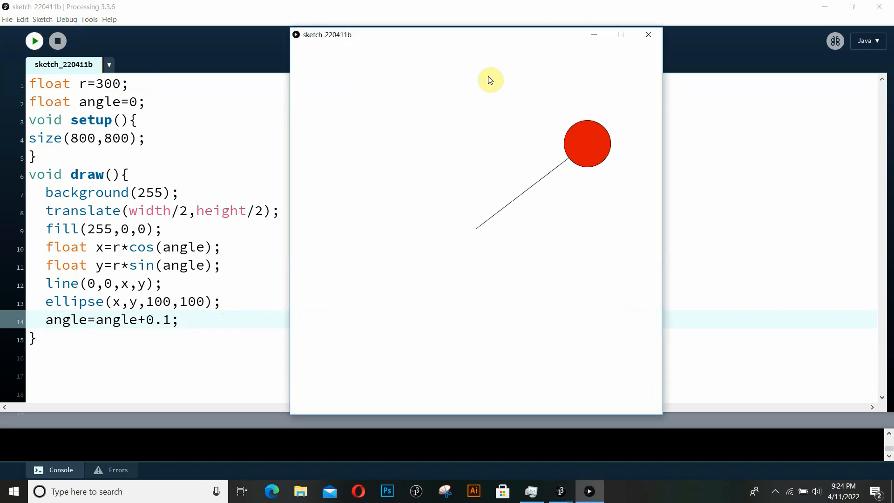
pyautogui.moveTo(57, 40)
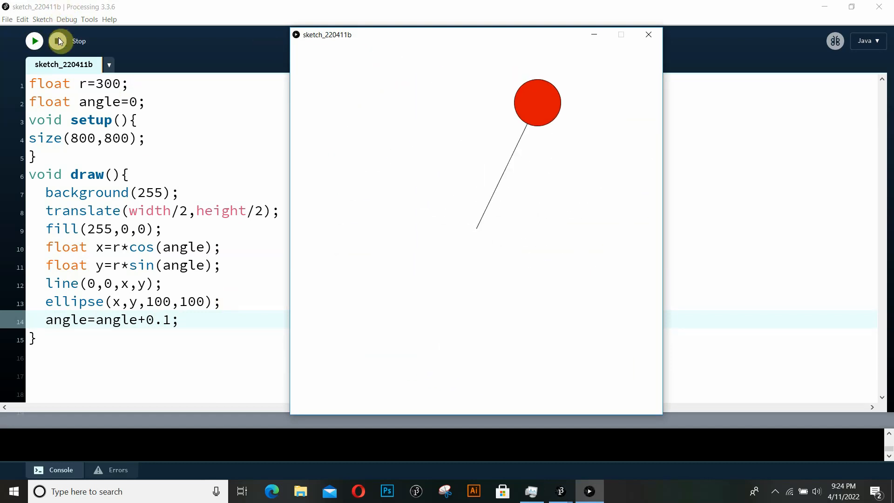
pyautogui.click(57, 40)
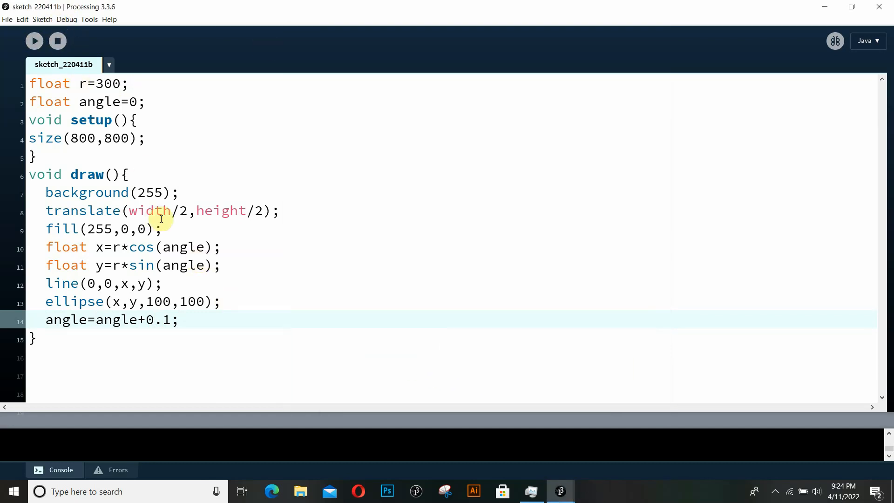
pyautogui.moveTo(258, 240)
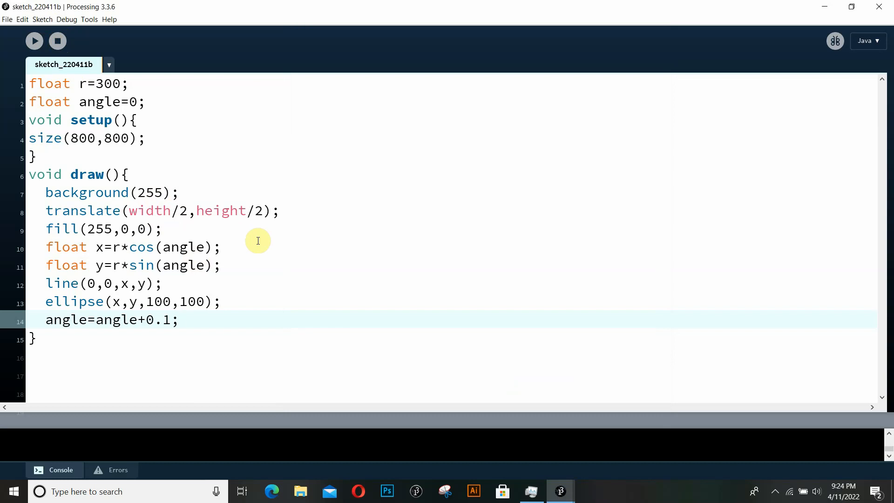
pyautogui.moveTo(235, 304)
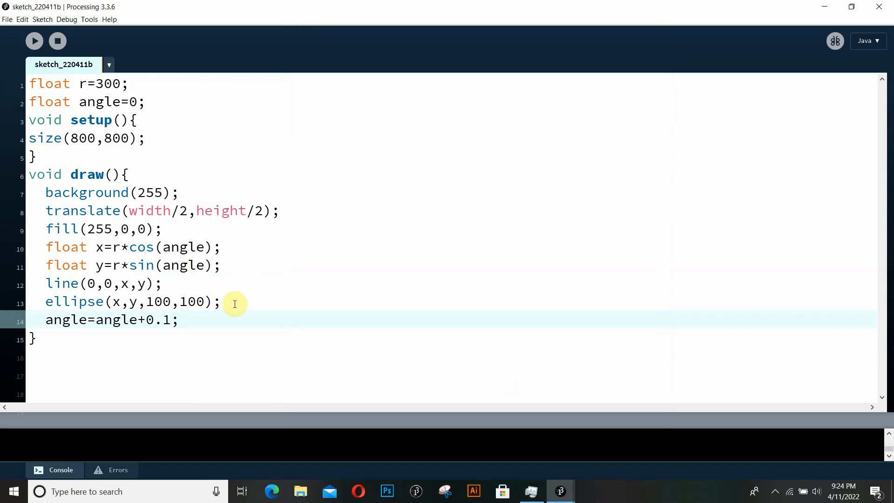
pyautogui.moveTo(166, 319)
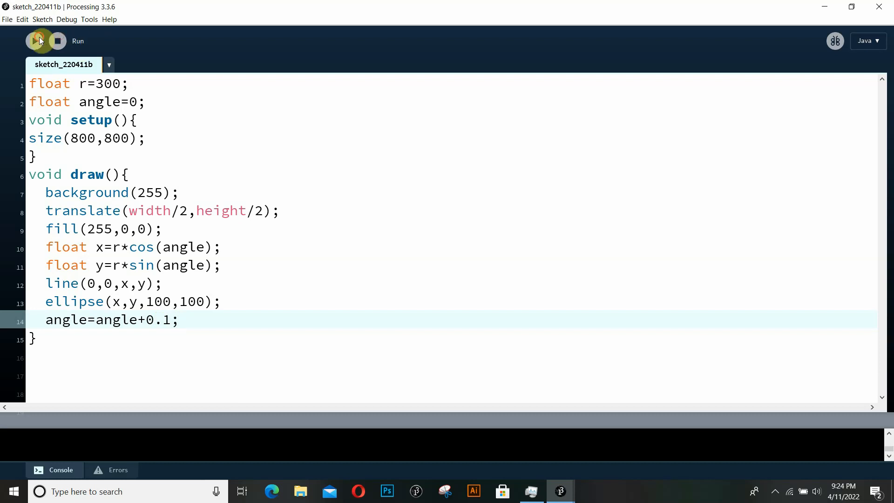
pyautogui.click(33, 40)
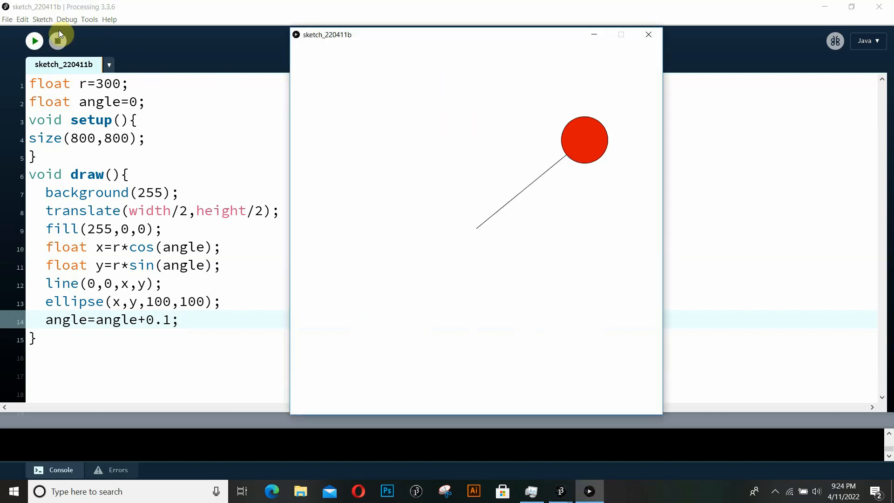
pyautogui.click(34, 40)
pyautogui.write('2')
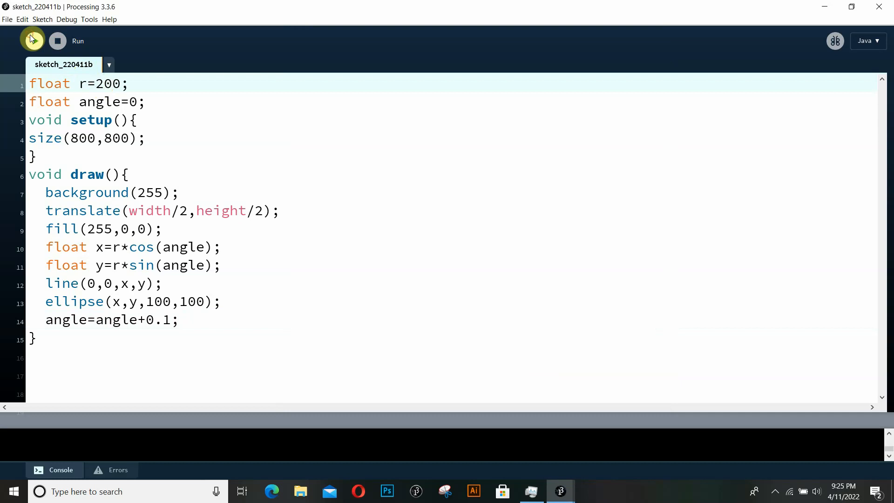
pyautogui.click(33, 40)
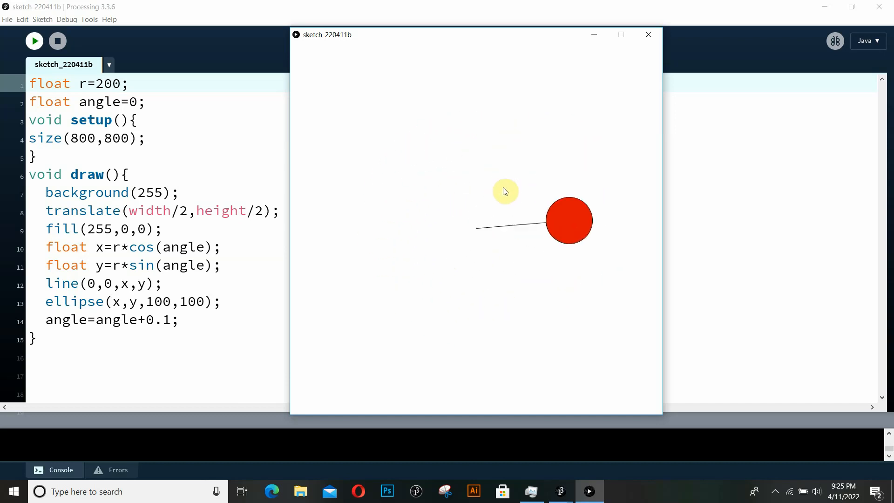
pyautogui.click(57, 40)
pyautogui.write('3')
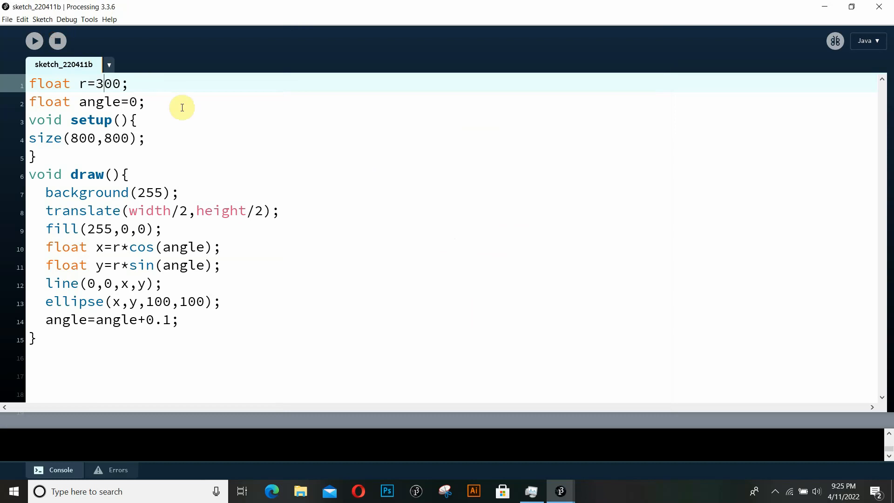
pyautogui.moveTo(34, 40)
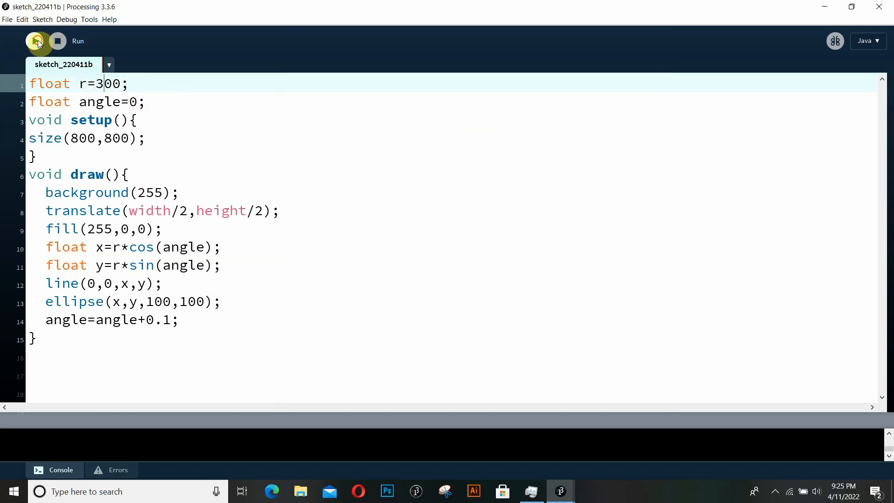
pyautogui.click(37, 41)
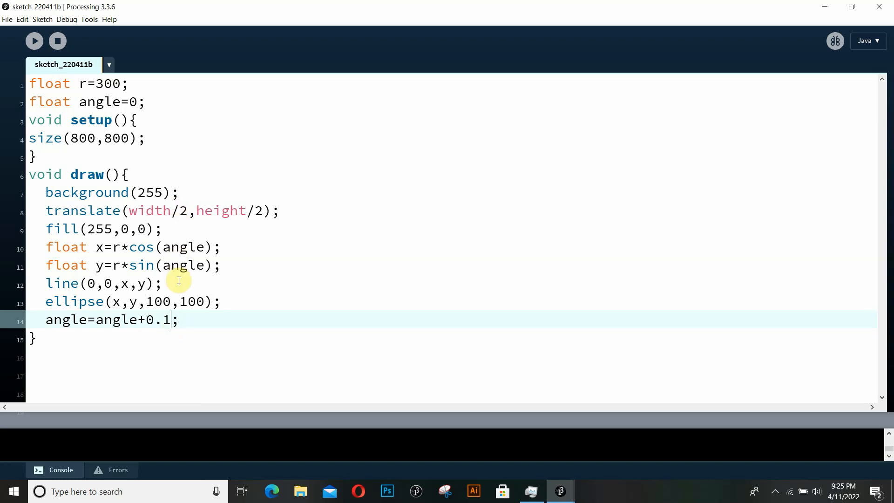
# Try an angle increment of 0.01 per frame and run the sketch to see the slow rotation.
pyautogui.write('0')
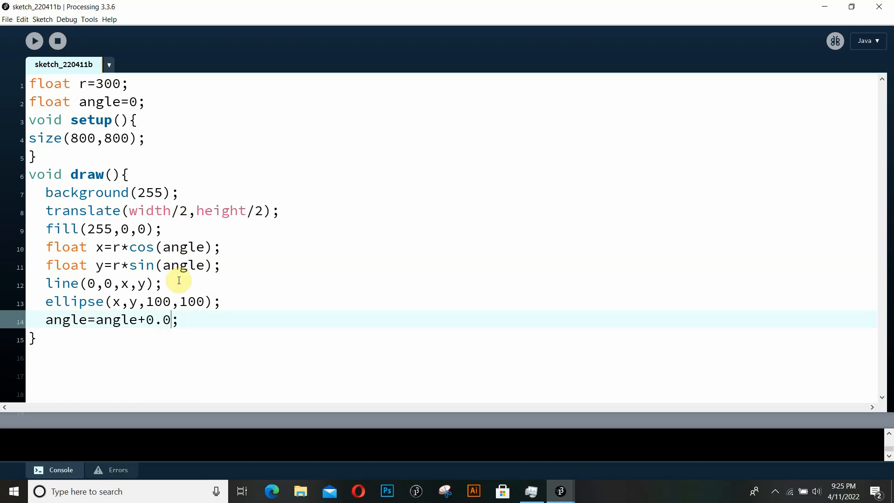
pyautogui.write('1')
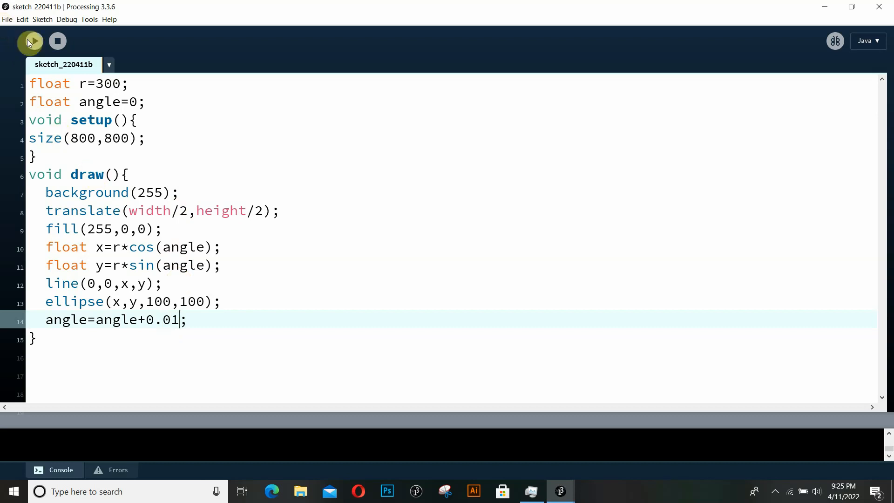
pyautogui.click(30, 40)
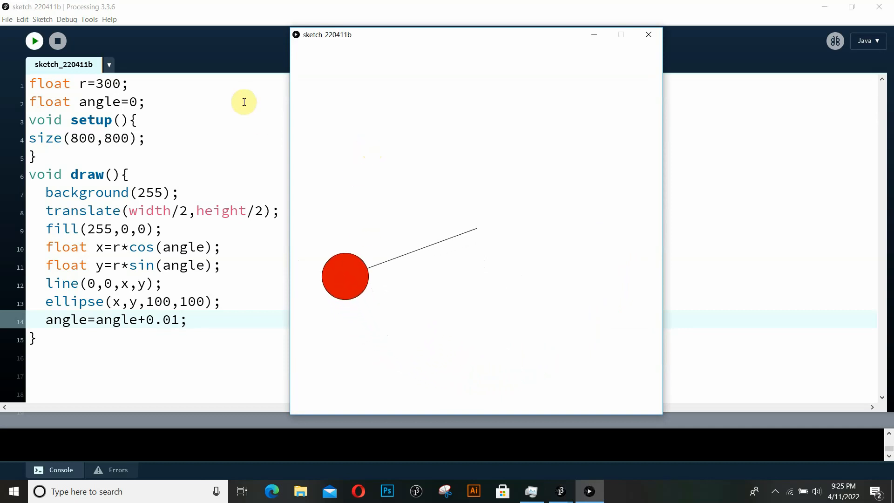
pyautogui.click(648, 35)
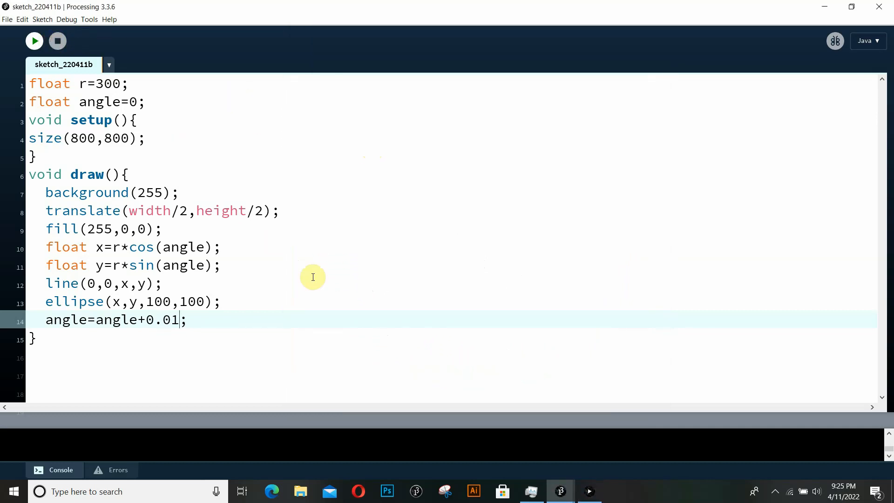
# Set the angle increment to 0.05, run the sketch to test it, then stop it.
pyautogui.write('0.05')
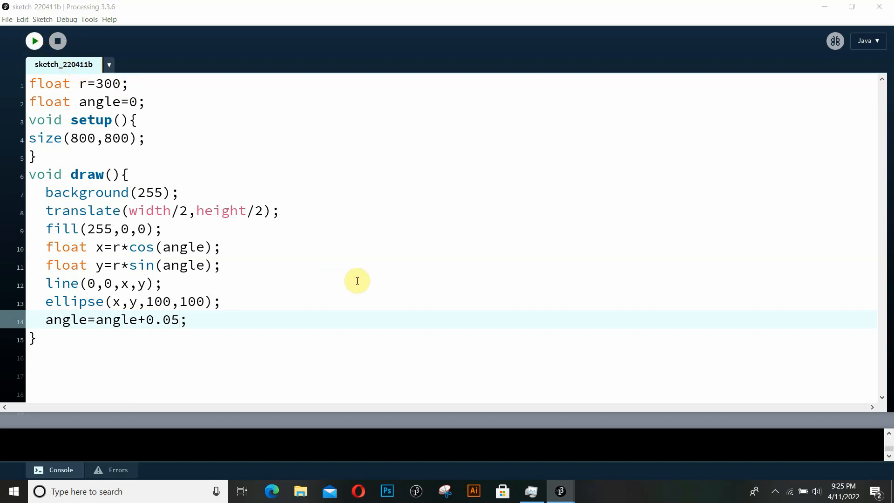
pyautogui.click(33, 40)
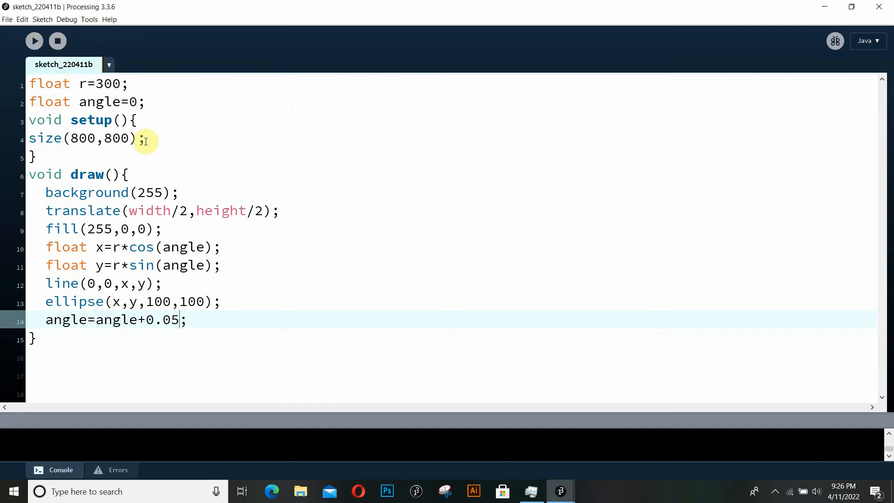
pyautogui.moveTo(33, 40)
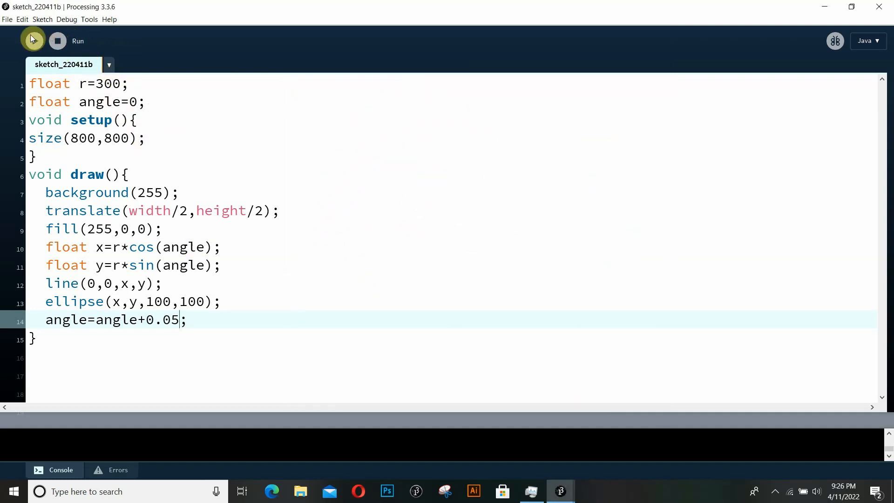
pyautogui.click(33, 40)
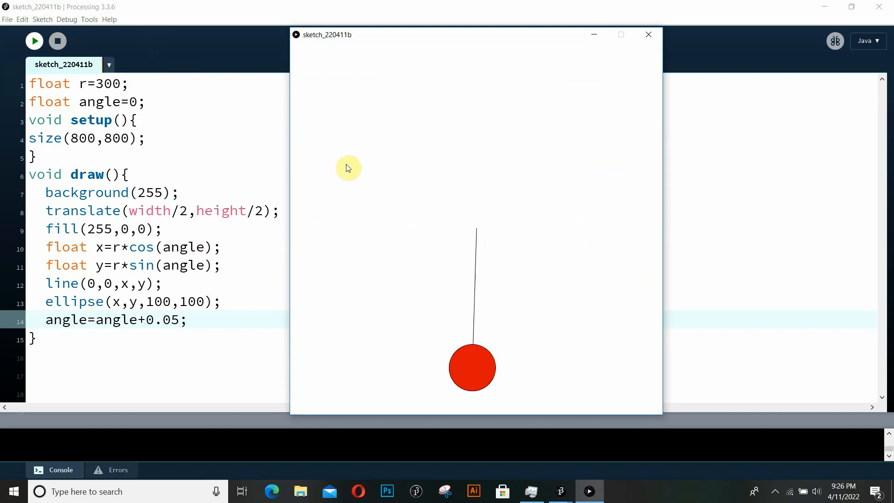
pyautogui.click(57, 40)
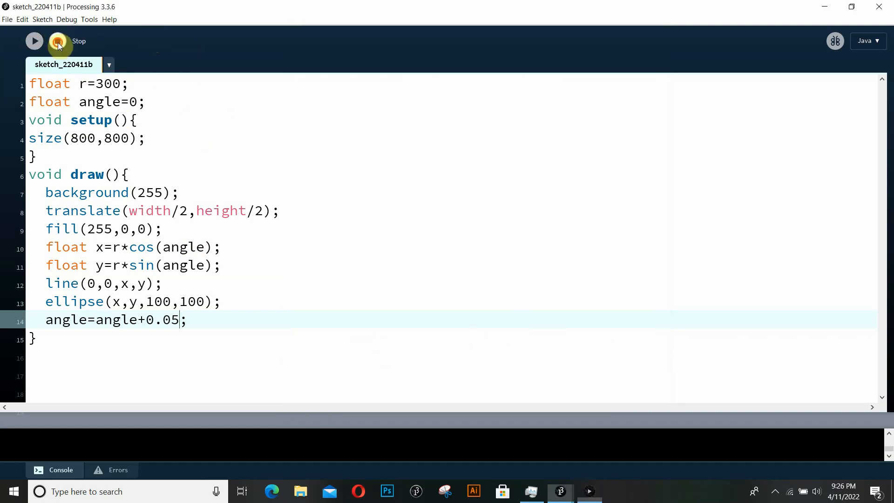
pyautogui.click(57, 40)
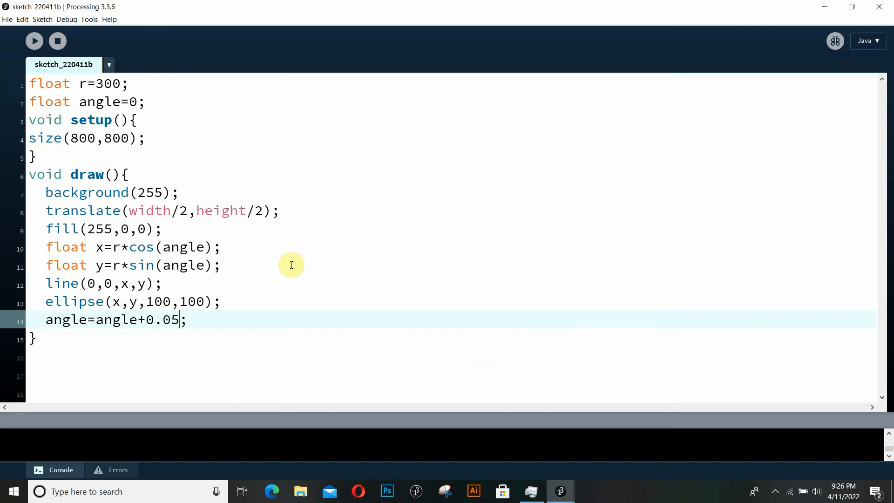